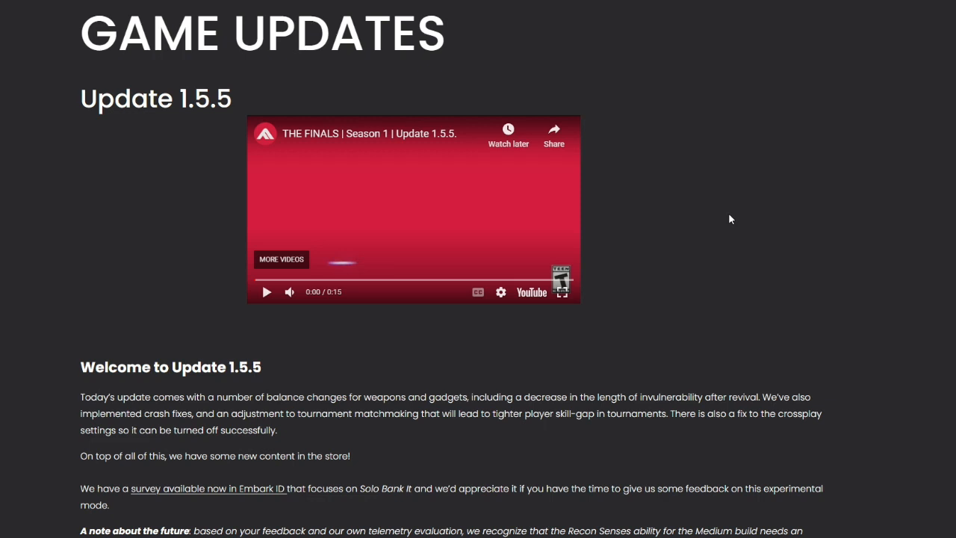
mouse_move(67, 97)
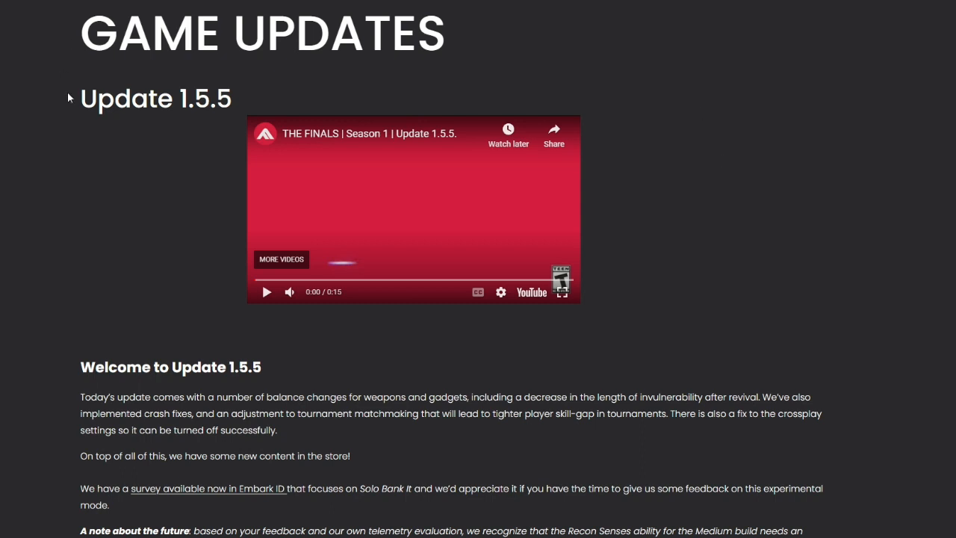
mouse_move(236, 36)
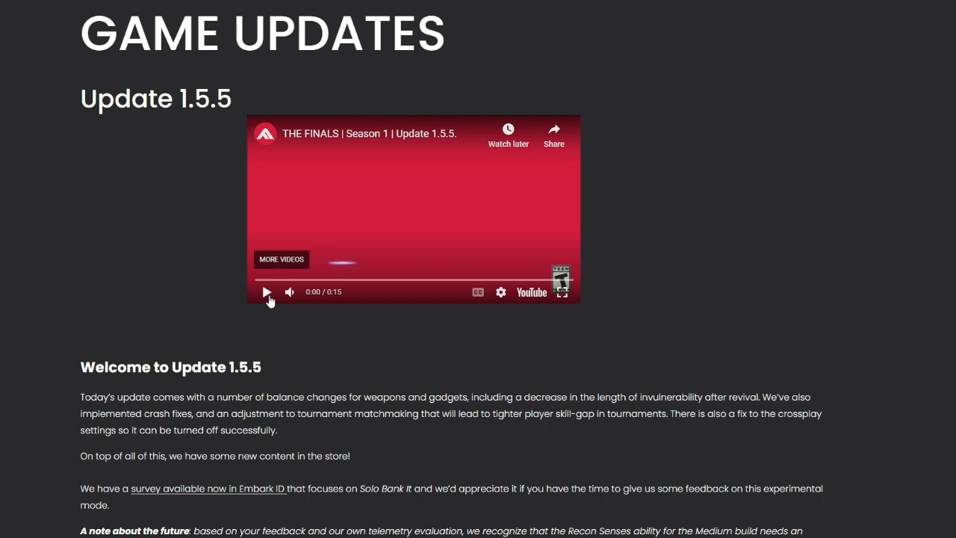
mouse_move(267, 291)
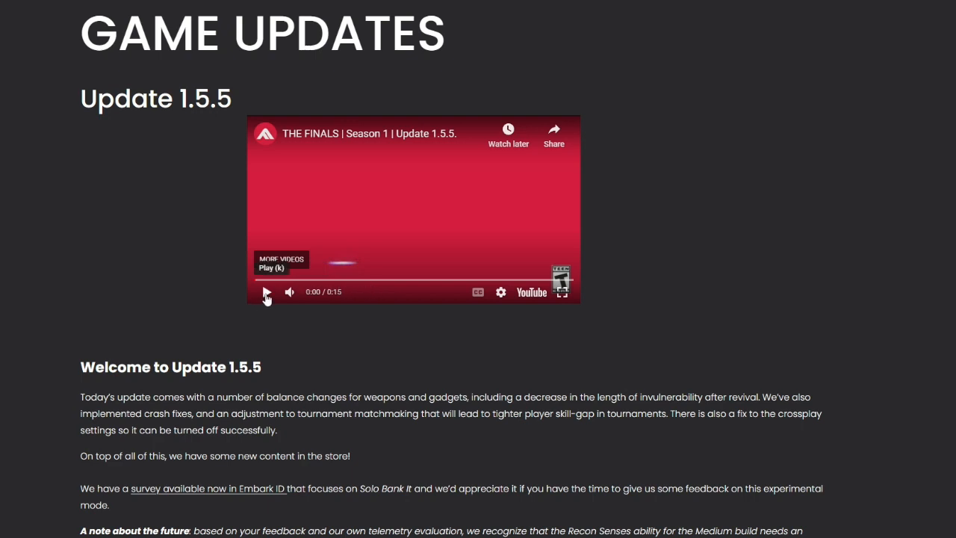
Play the Update 1.5.5 trailer and pause it at 0:13 of 0:15
left_click(268, 292)
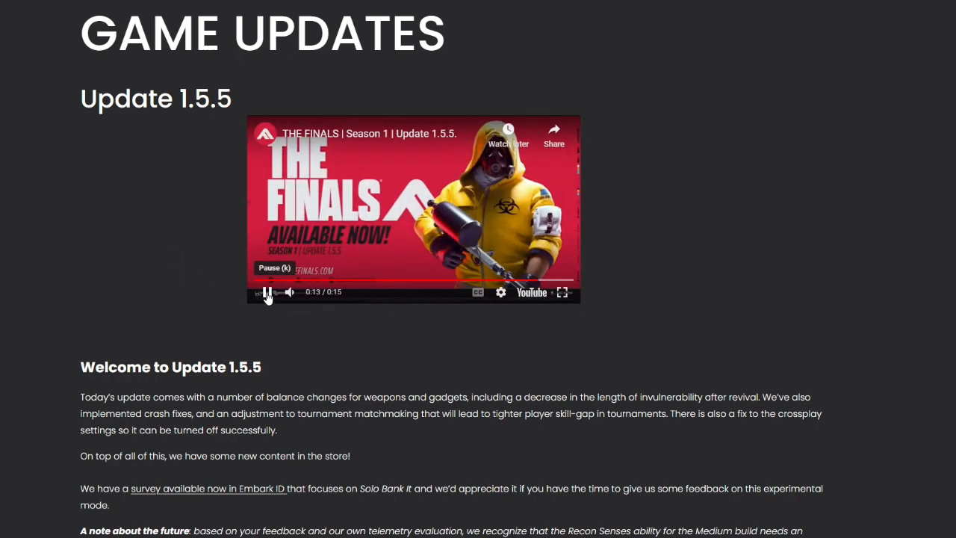
left_click(267, 292)
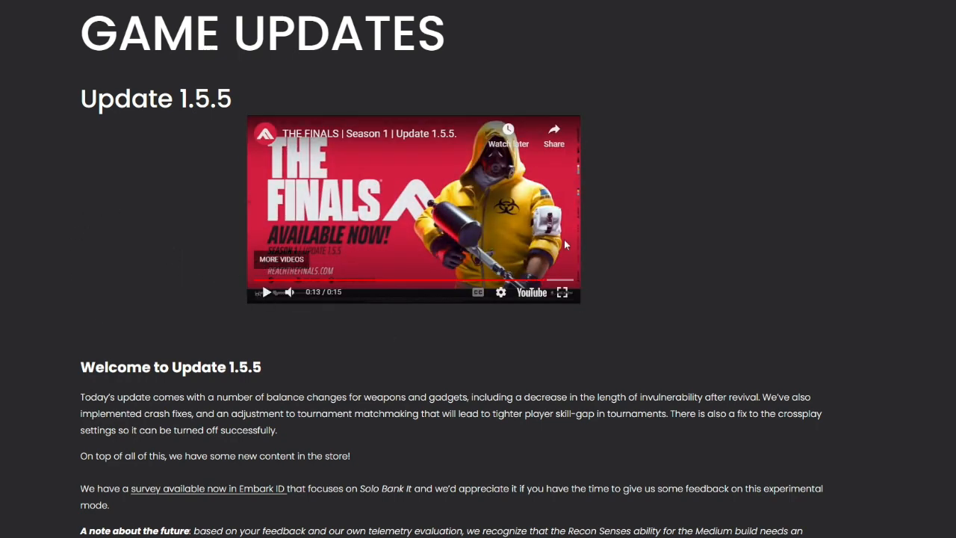
mouse_move(635, 221)
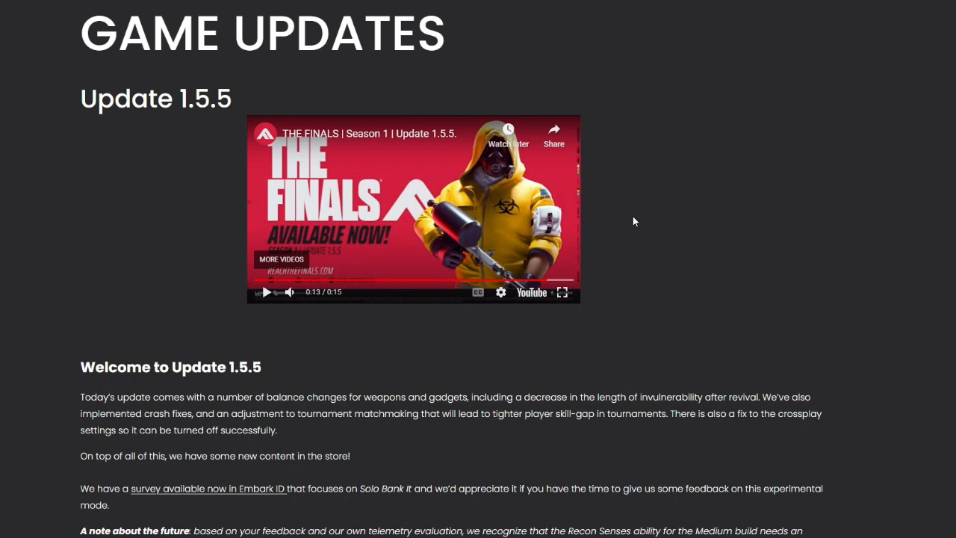
mouse_move(143, 265)
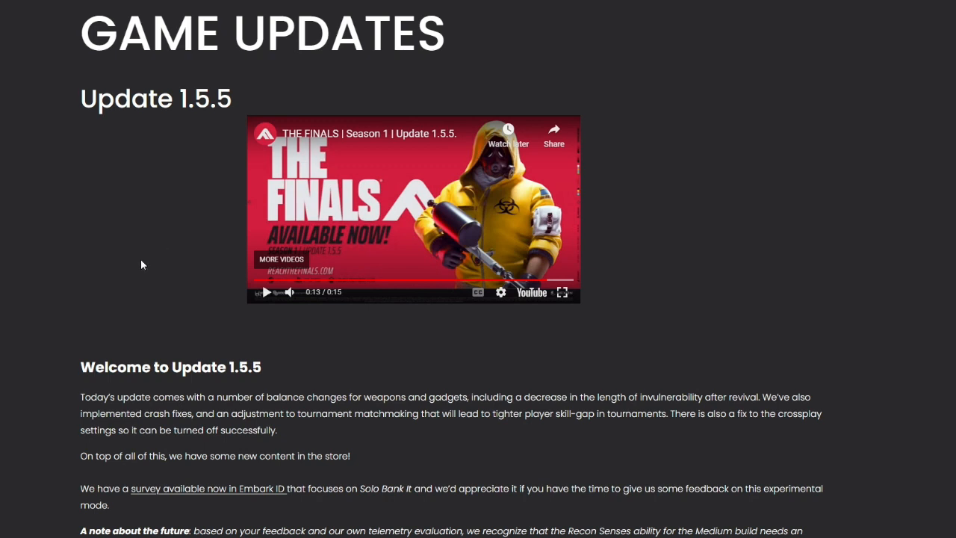
Scroll through the Welcome to Update 1.5.5 introduction until Balance Changes appears
scroll("down", 3)
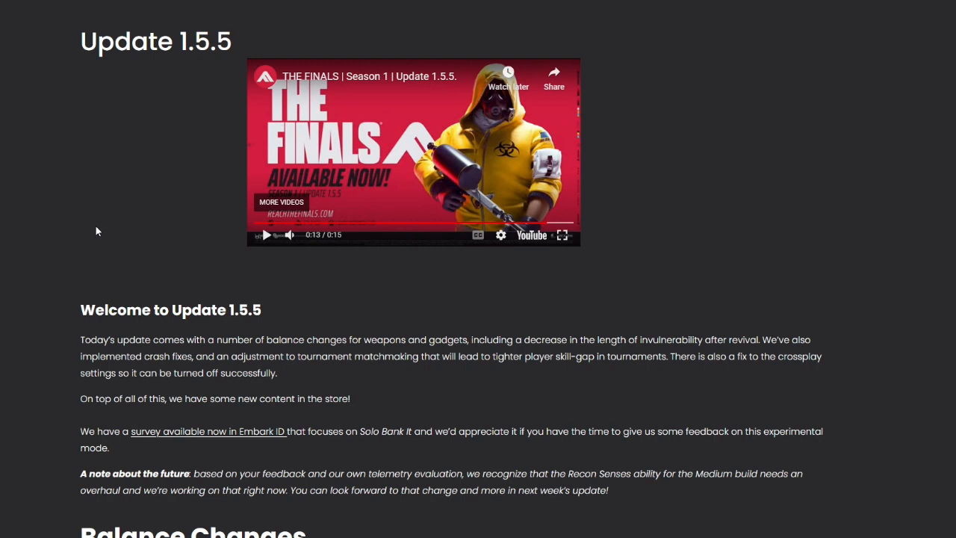
mouse_move(80, 341)
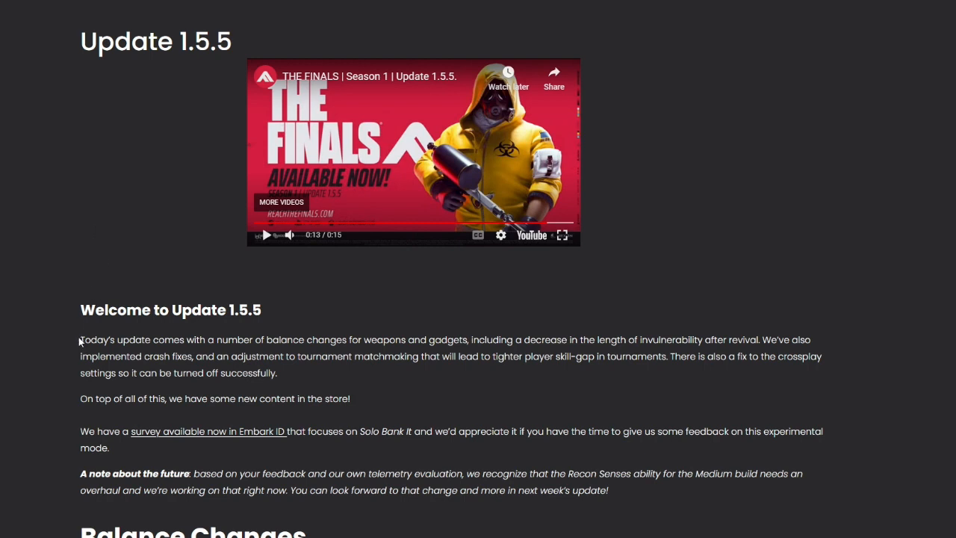
mouse_move(188, 352)
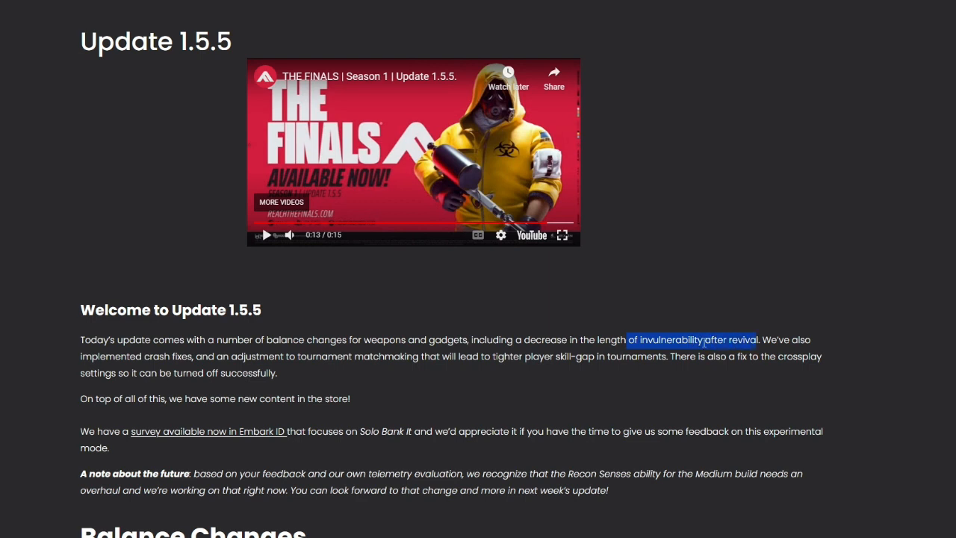
mouse_move(770, 338)
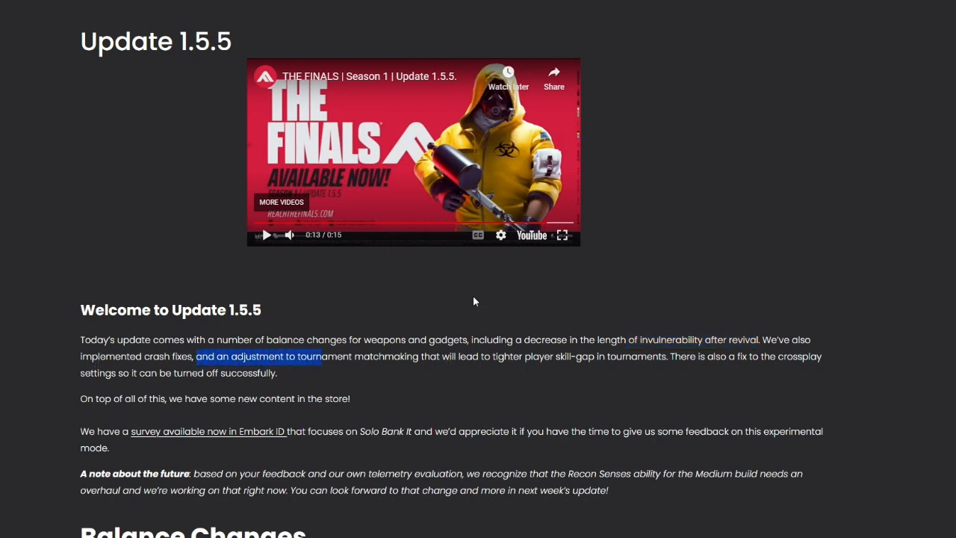
mouse_move(641, 357)
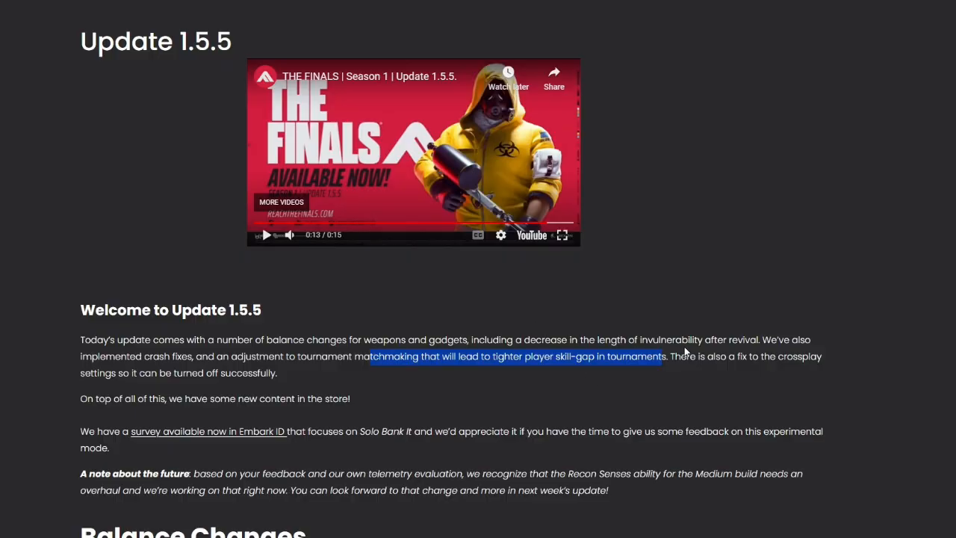
mouse_move(488, 334)
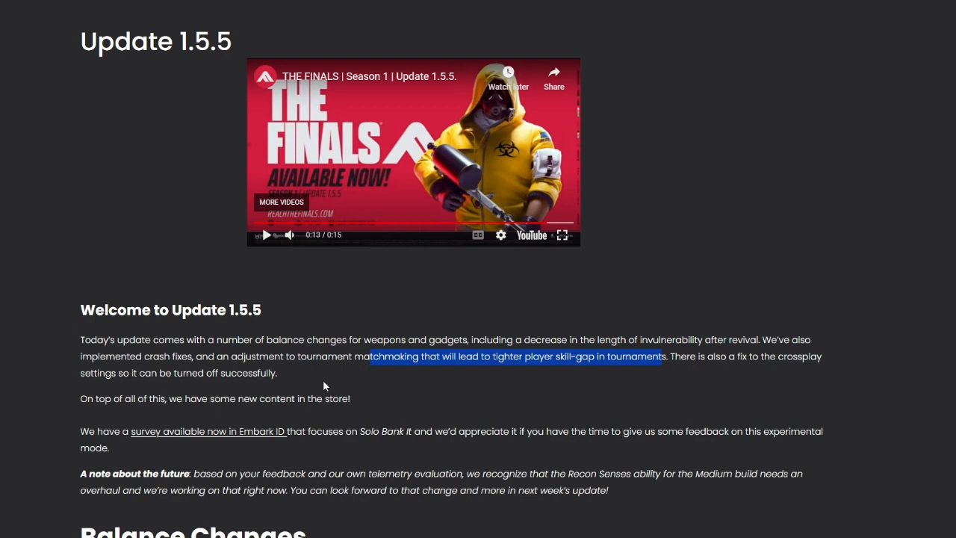
Scroll past 'A note about the future' to the Defibrillators and Revives changes
scroll("down", 3)
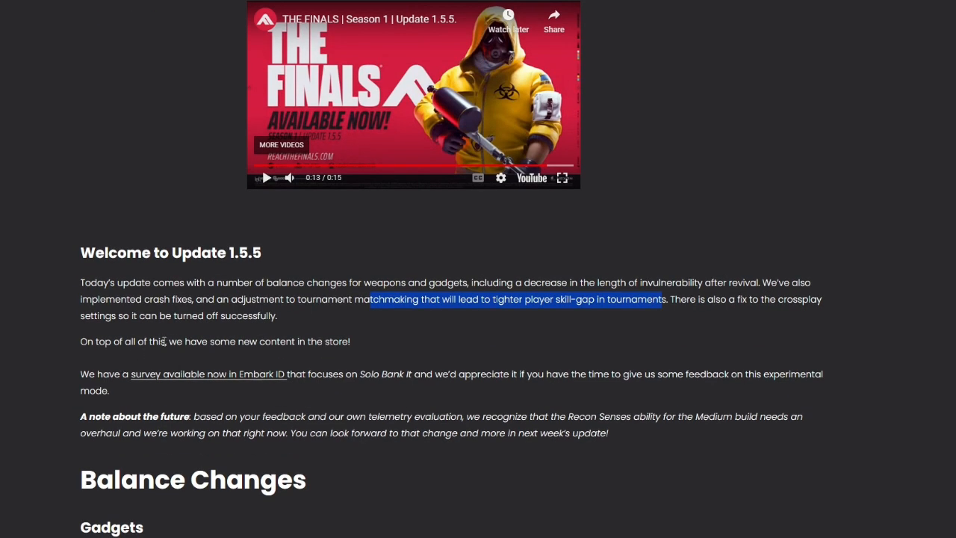
scroll("down", 3)
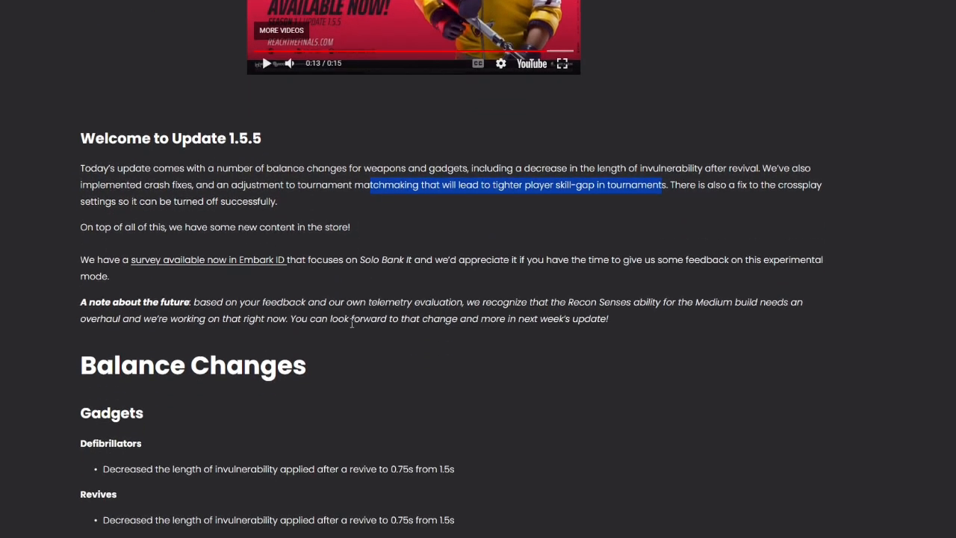
mouse_move(142, 271)
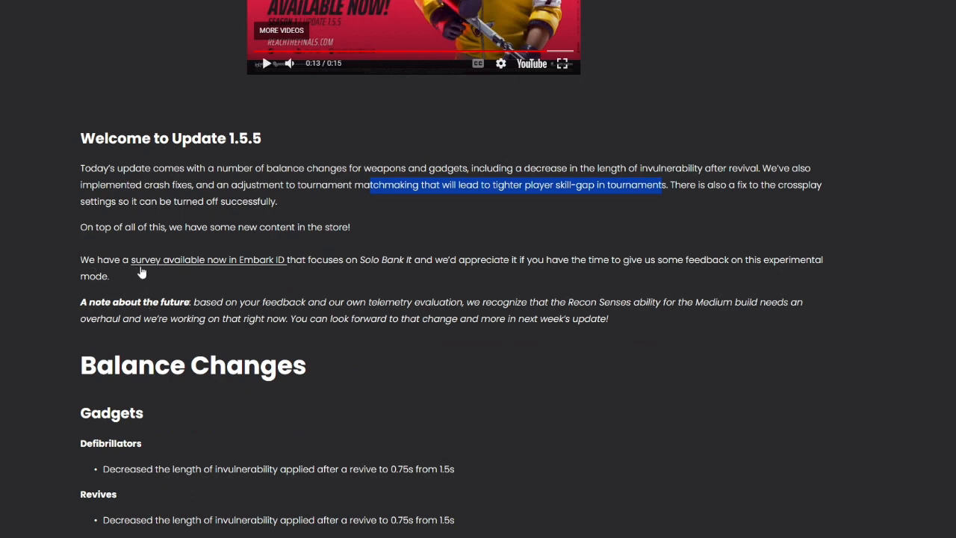
mouse_move(387, 272)
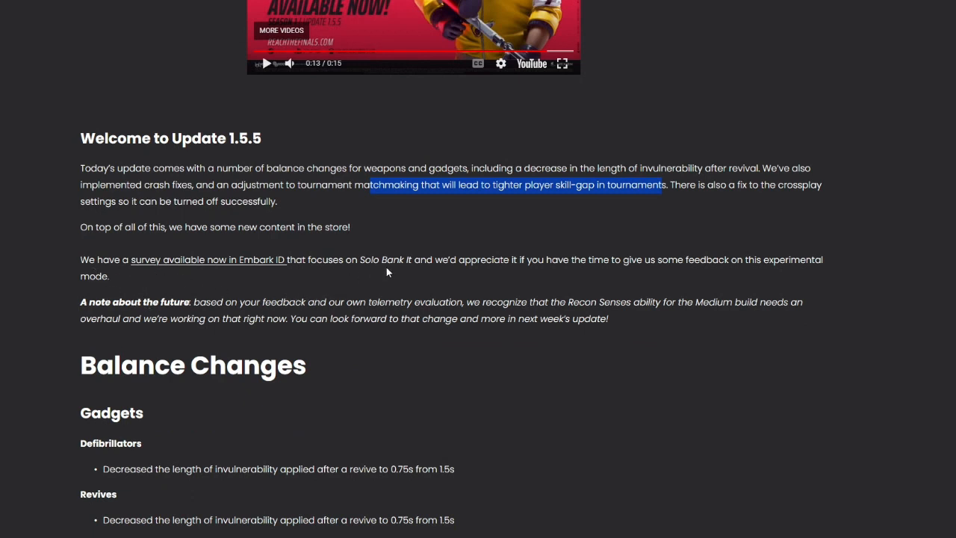
mouse_move(601, 260)
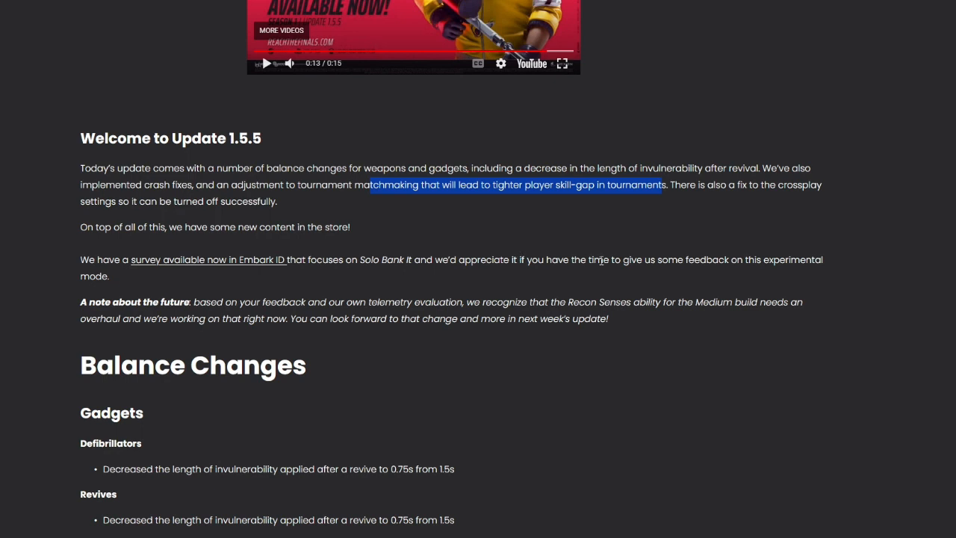
mouse_move(168, 242)
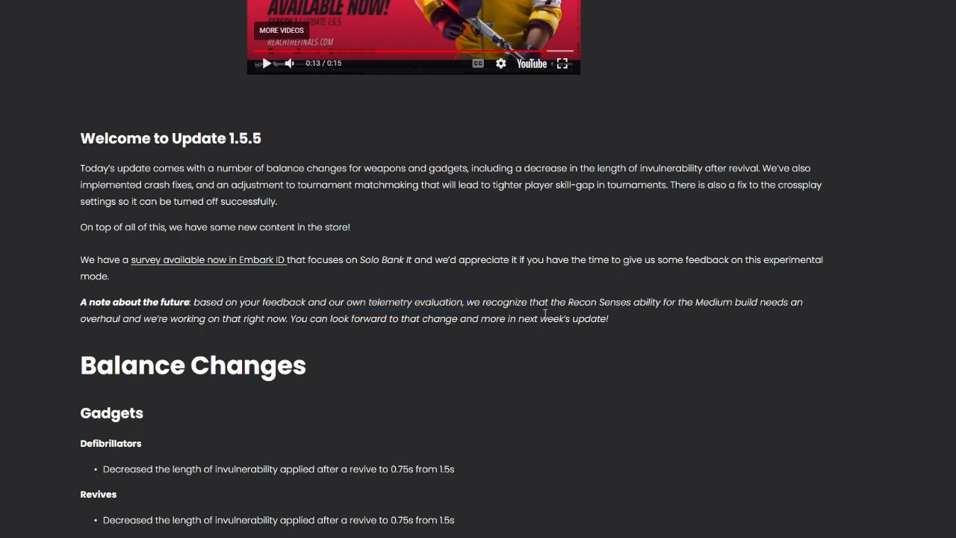
mouse_move(660, 314)
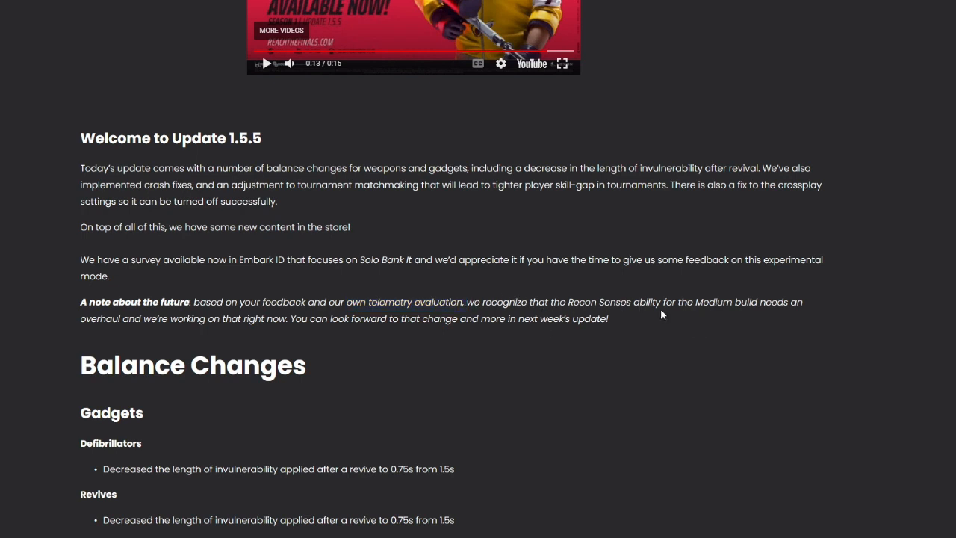
mouse_move(146, 338)
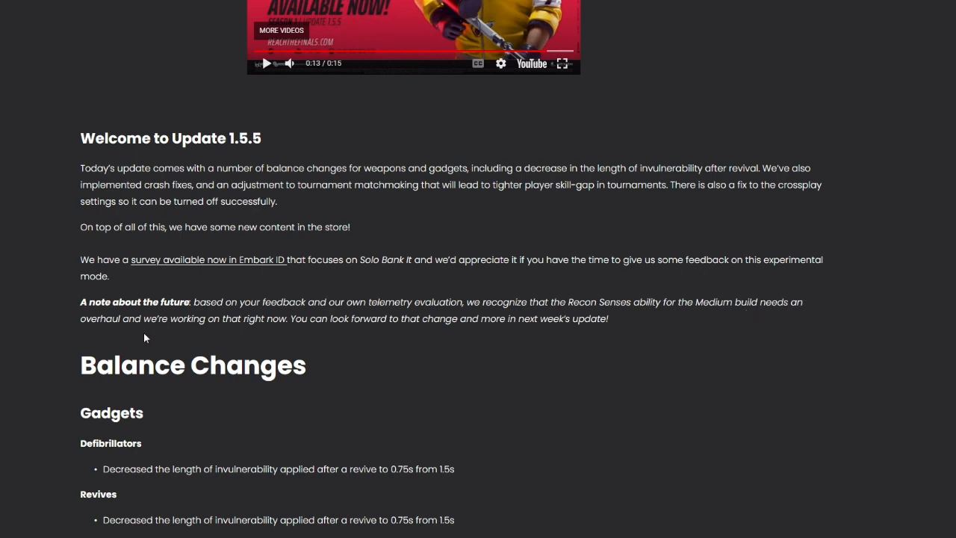
mouse_move(284, 337)
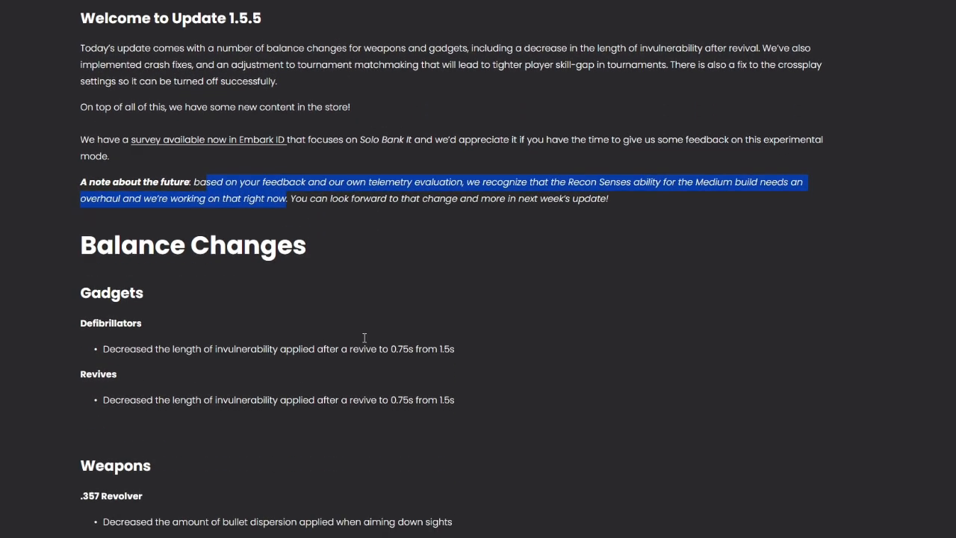
Skim down to Content And Bug Fixes, then back to the .357 Revolver and CL-40 changes
scroll("down", 3)
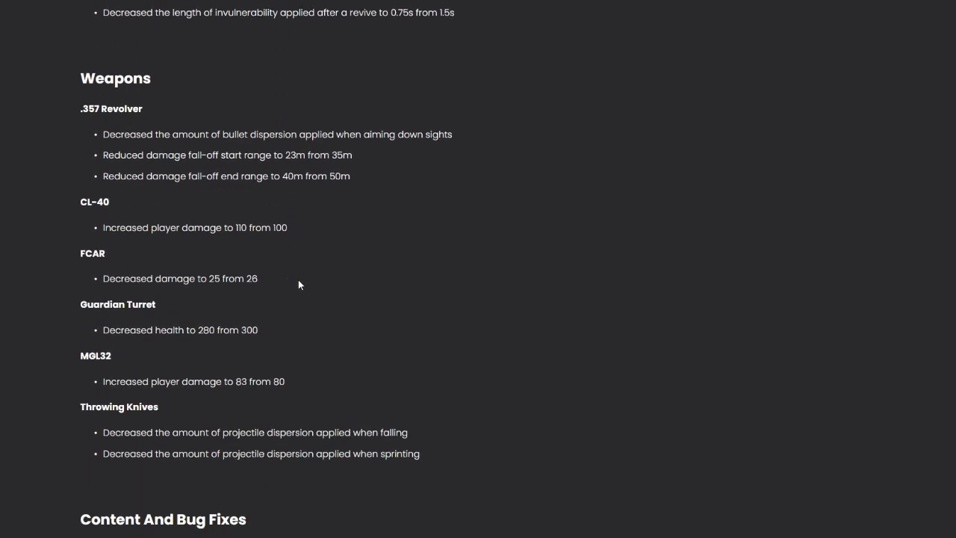
scroll("down", 3)
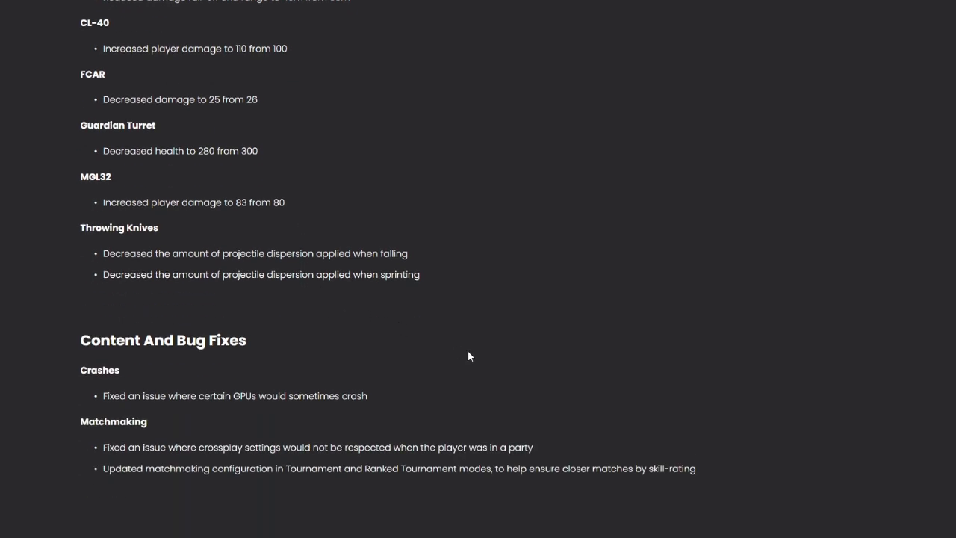
scroll("up", 3)
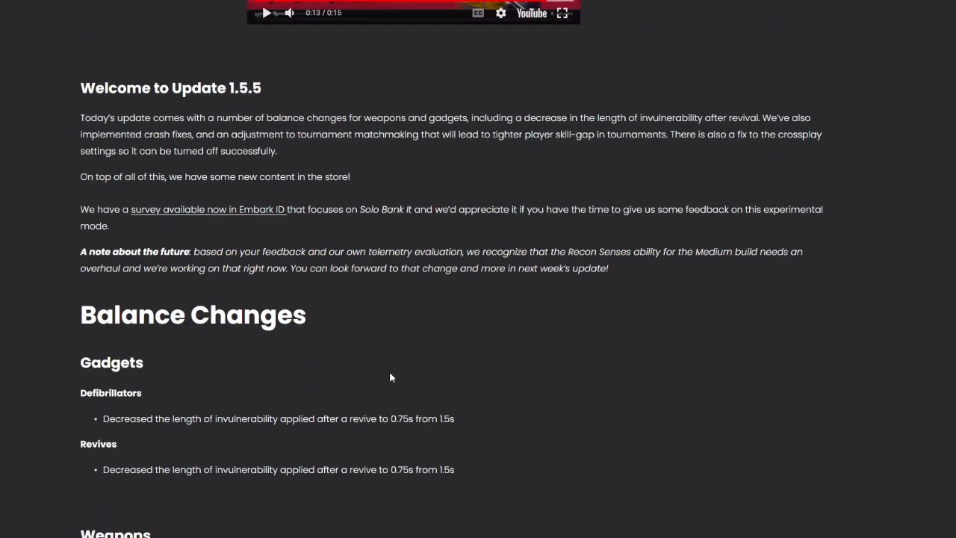
scroll("down", 3)
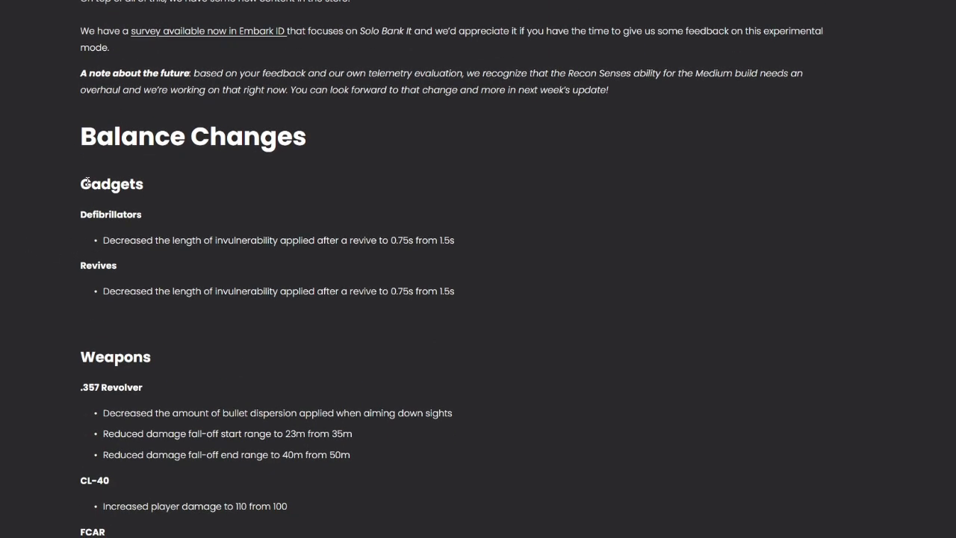
mouse_move(127, 229)
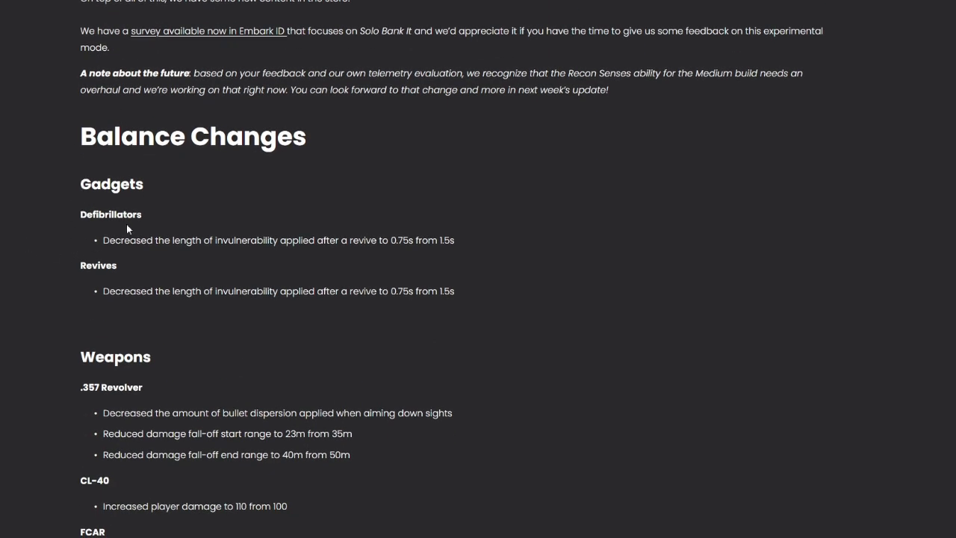
mouse_move(280, 245)
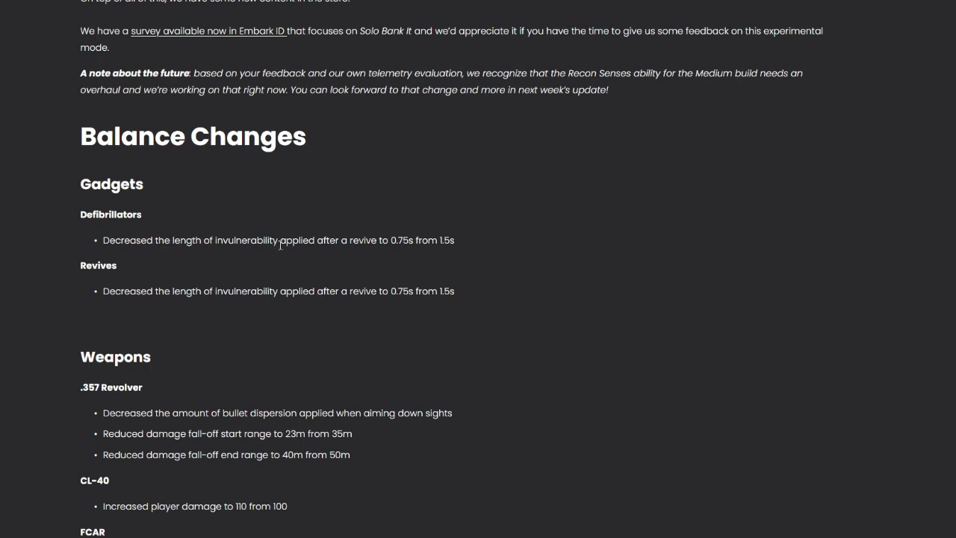
mouse_move(393, 254)
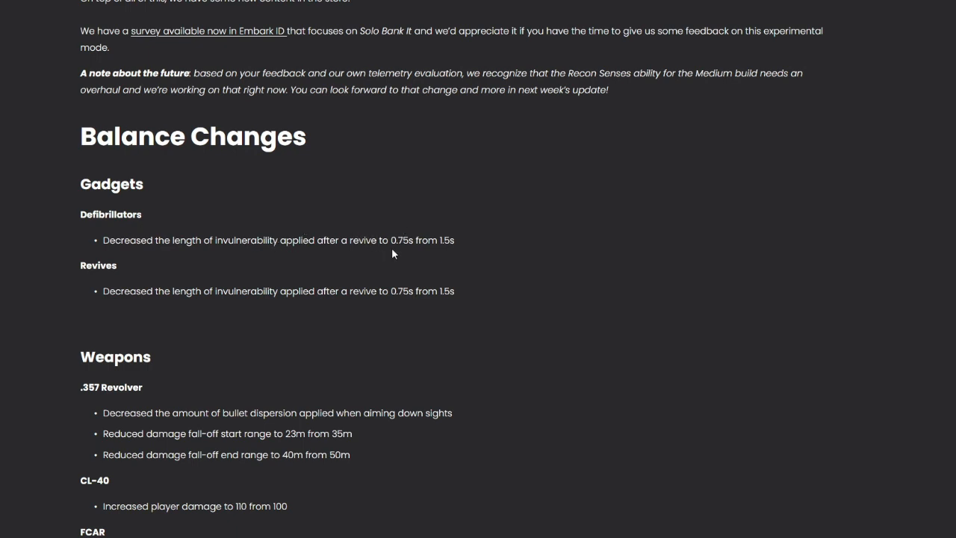
mouse_move(453, 239)
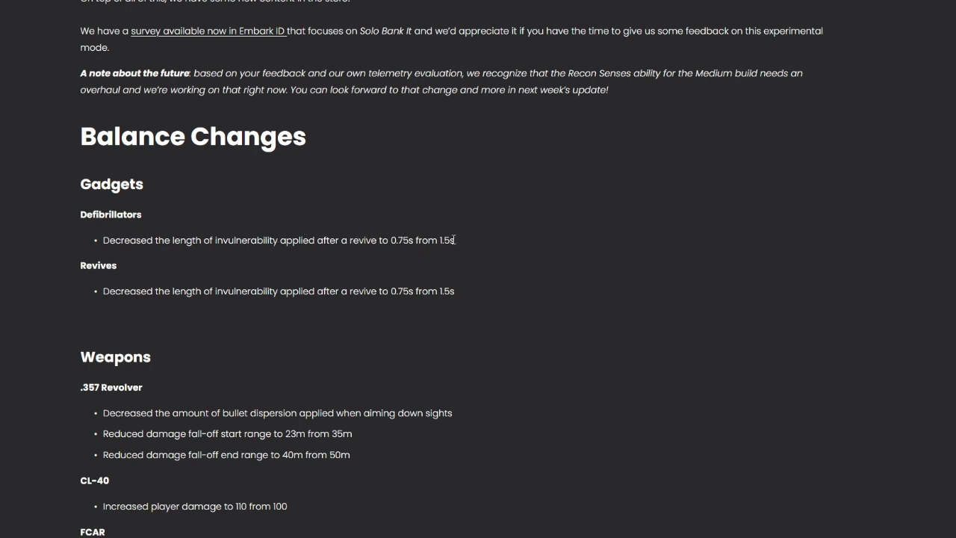
mouse_move(136, 235)
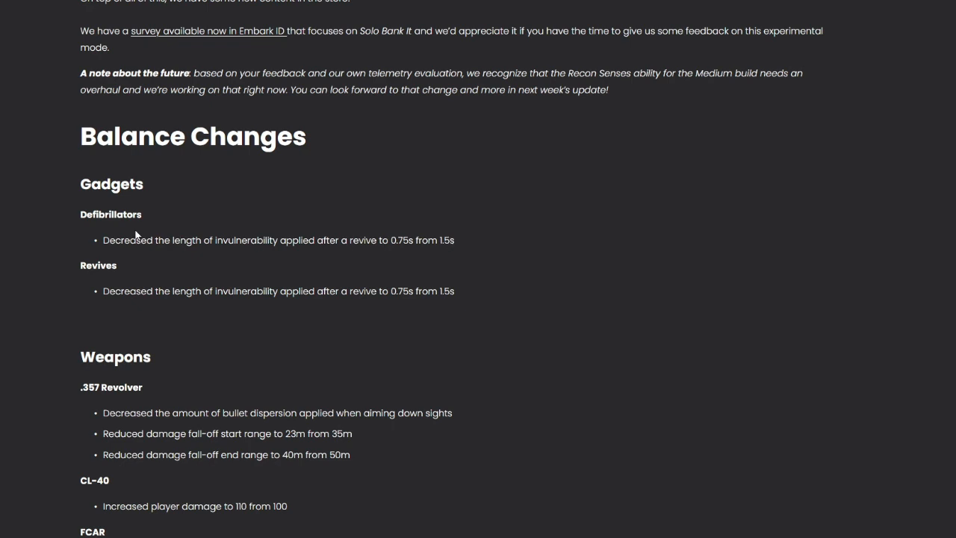
mouse_move(169, 220)
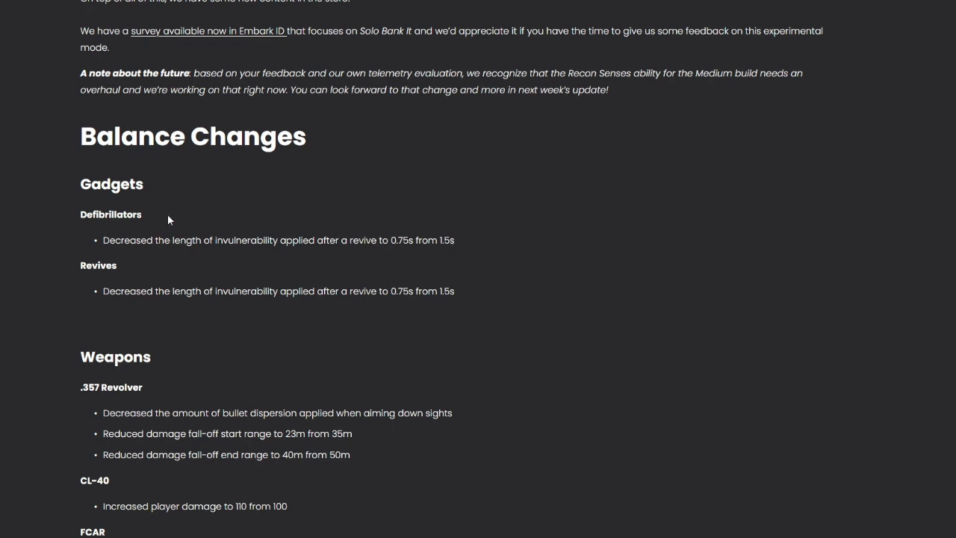
left_click_drag(454, 240, 99, 265)
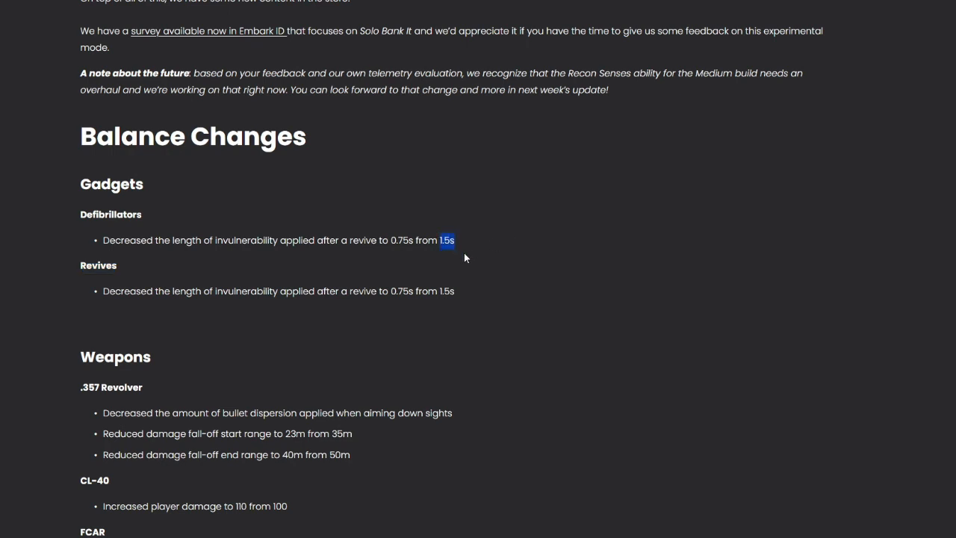
mouse_move(538, 238)
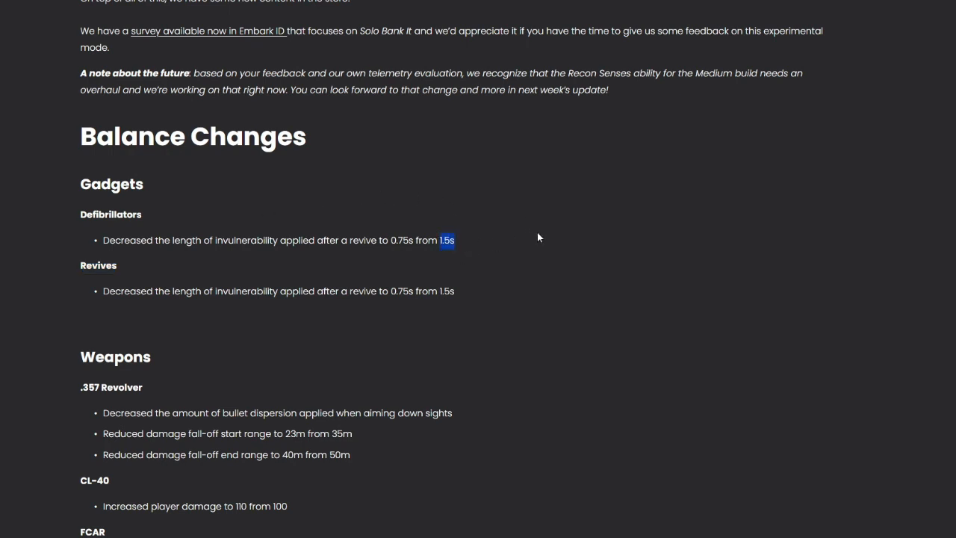
mouse_move(458, 256)
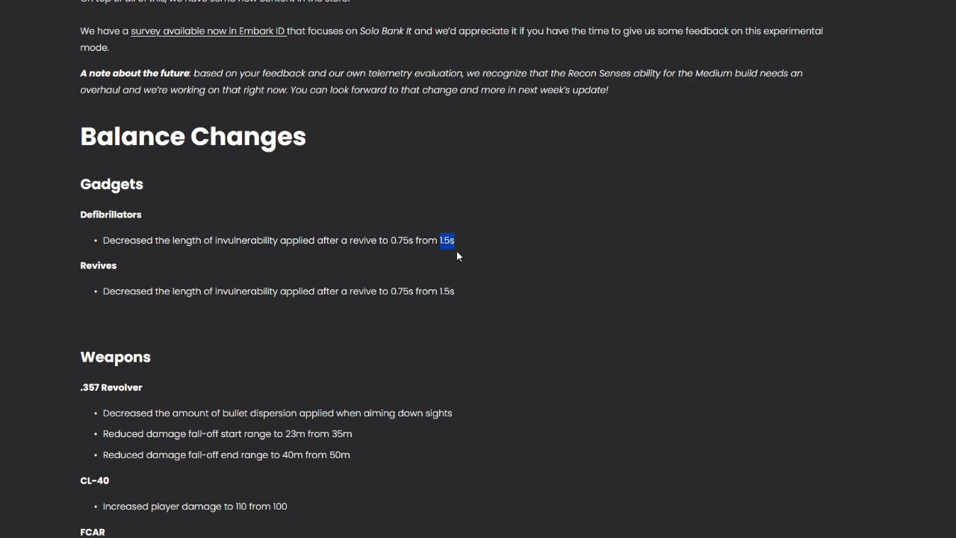
mouse_move(427, 254)
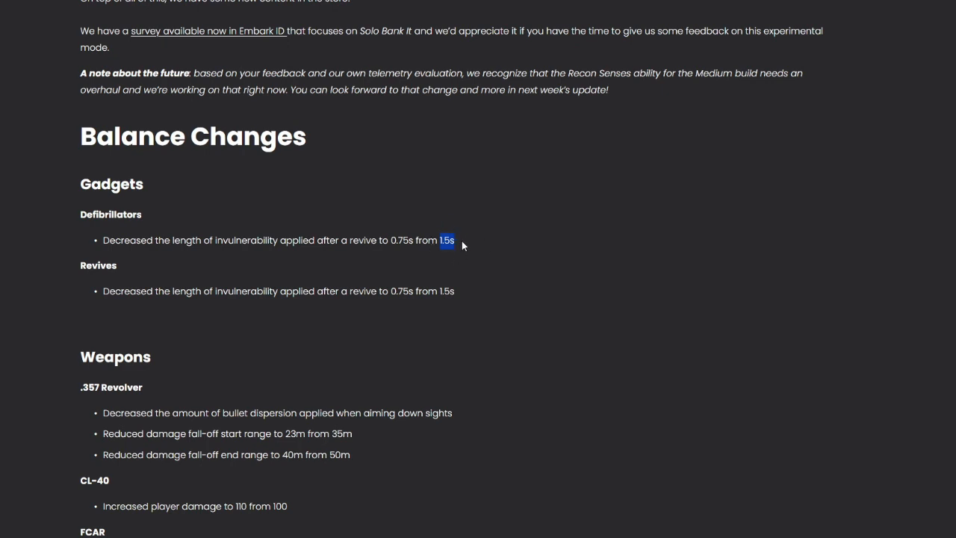
mouse_move(516, 249)
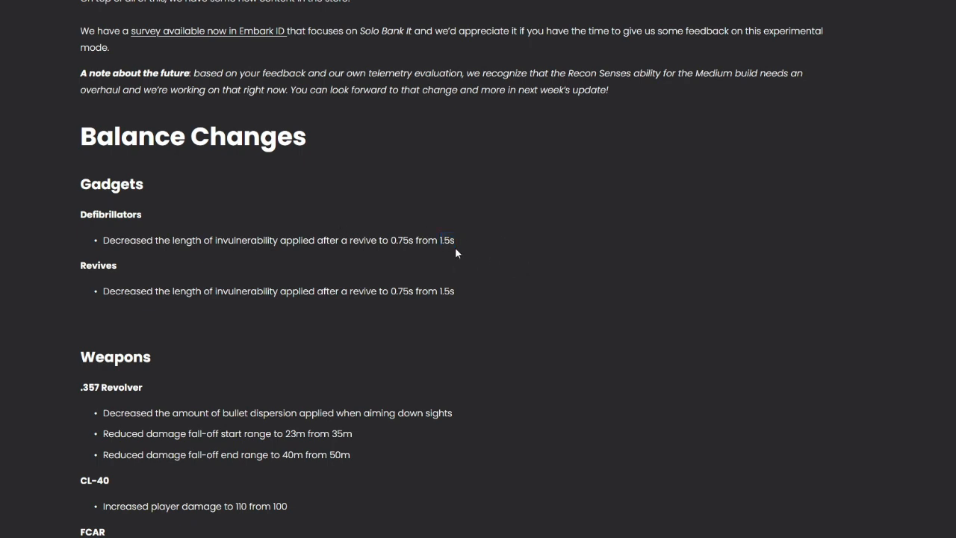
mouse_move(469, 238)
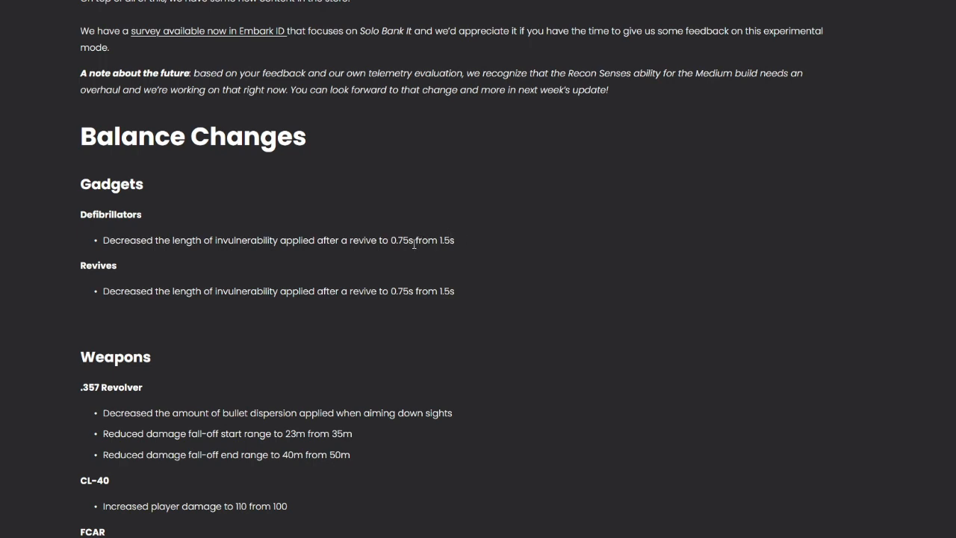
double_click(447, 239)
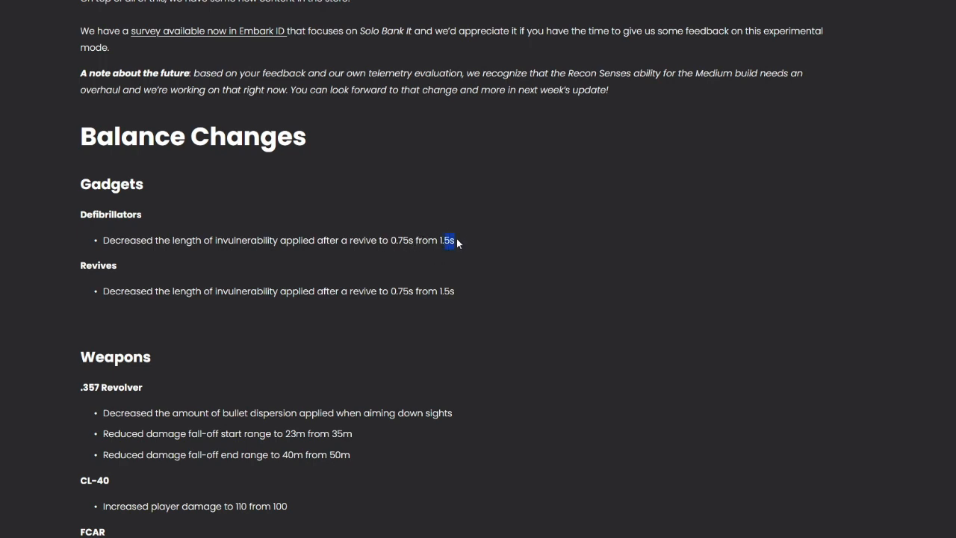
mouse_move(435, 259)
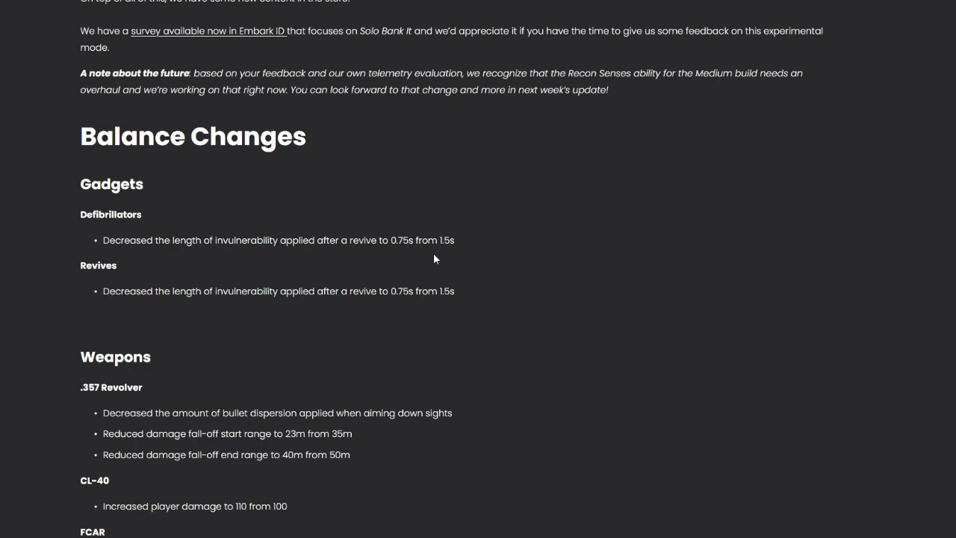
mouse_move(438, 259)
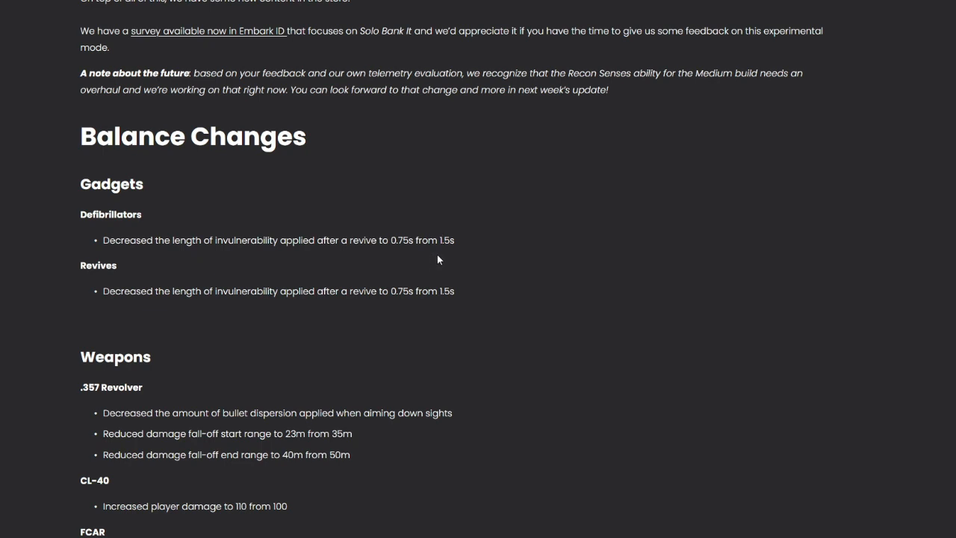
mouse_move(428, 244)
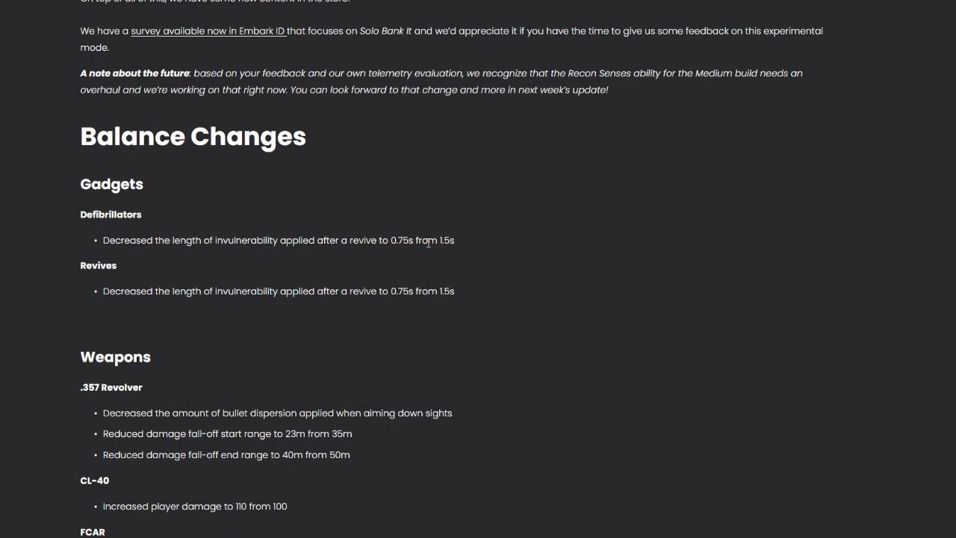
double_click(444, 240)
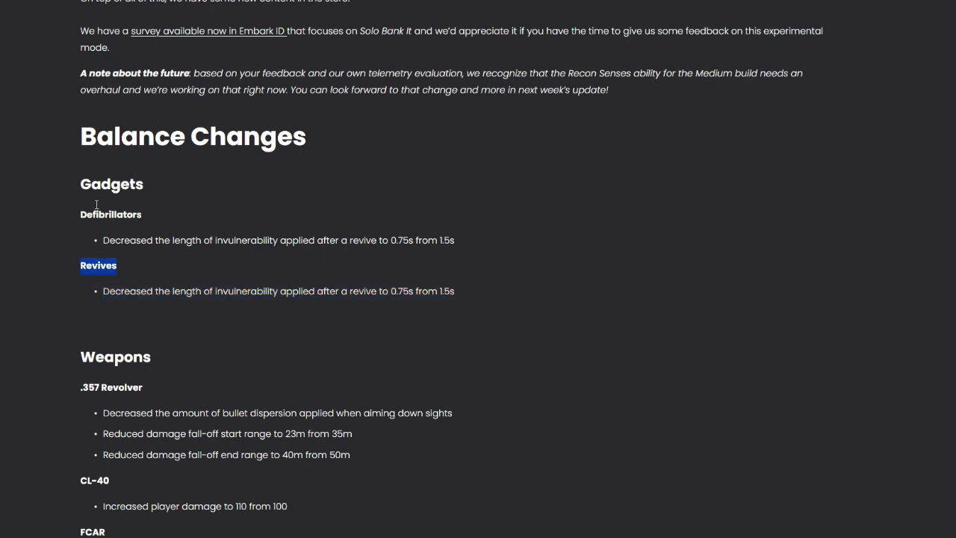
double_click(110, 214)
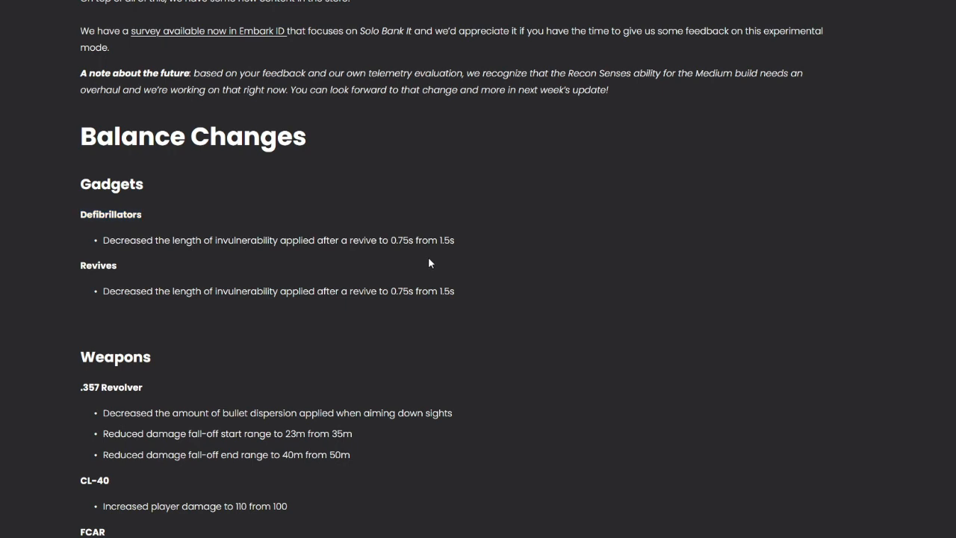
scroll("down", 3)
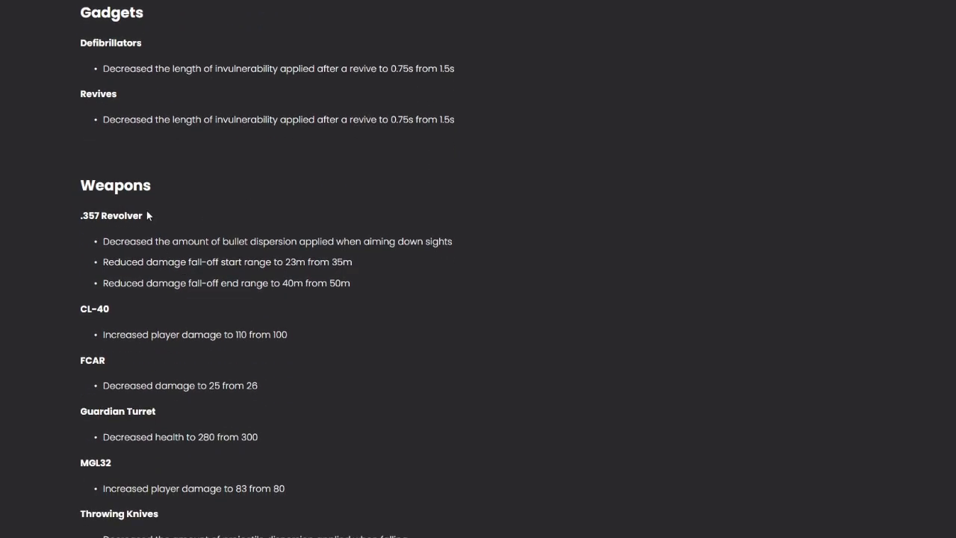
Read the .357 Revolver weapon changes, then scroll on to the GPU crash fix
scroll("up", 3)
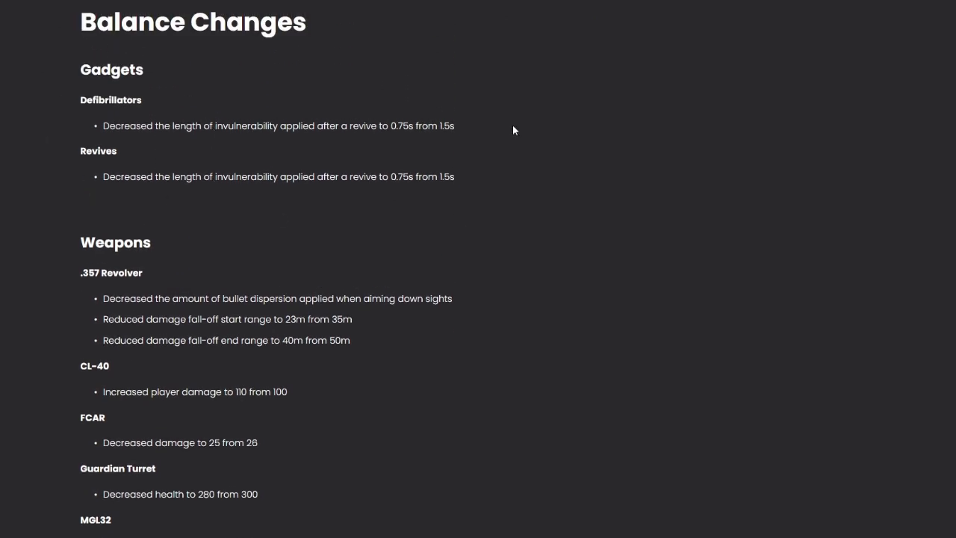
mouse_move(153, 101)
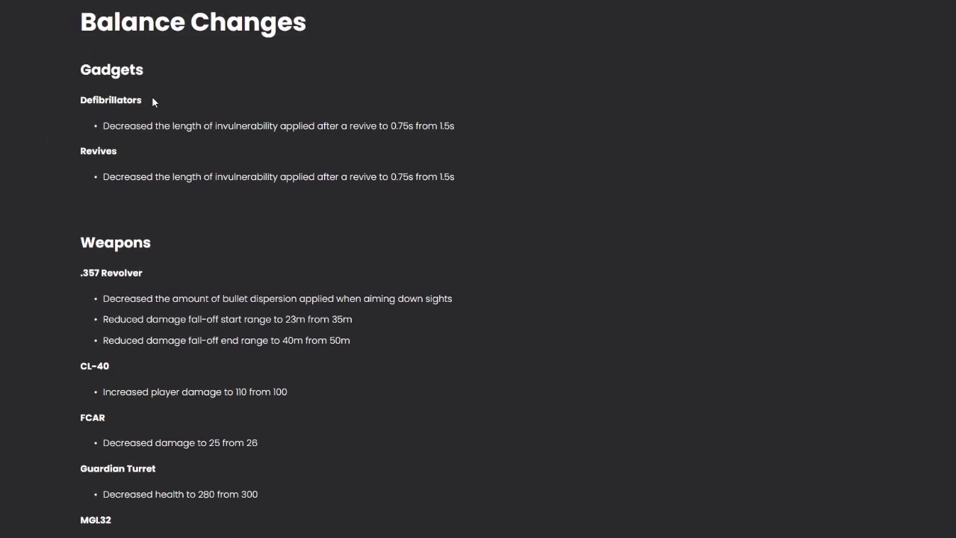
mouse_move(86, 185)
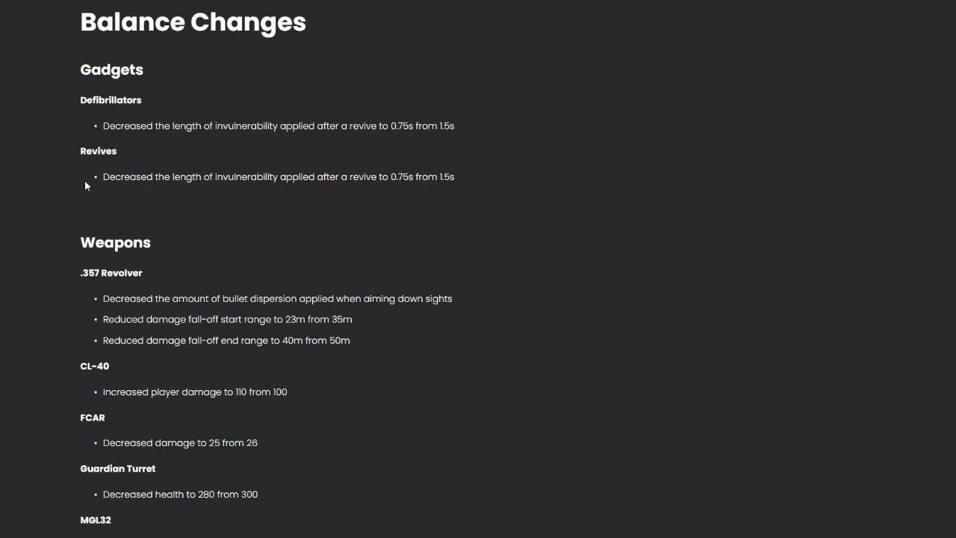
scroll("down", 3)
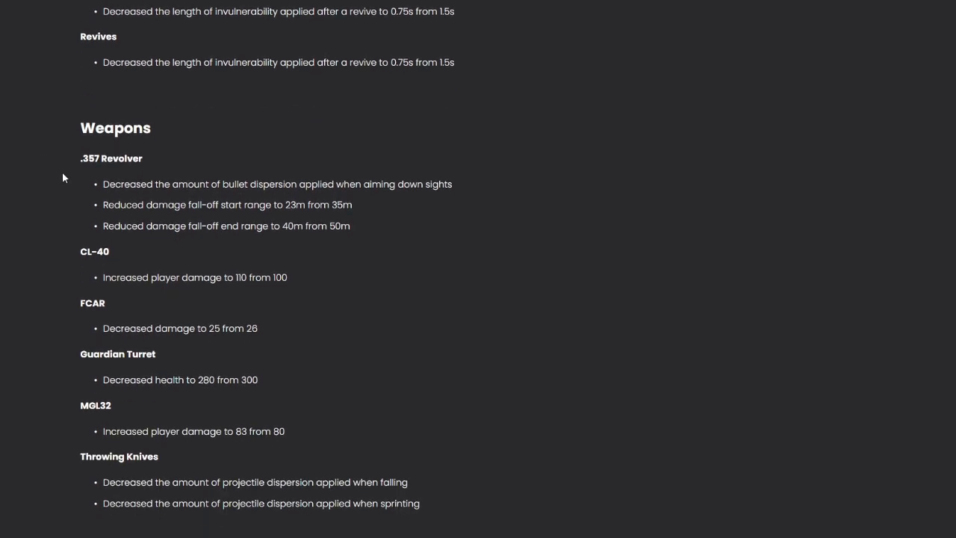
mouse_move(170, 198)
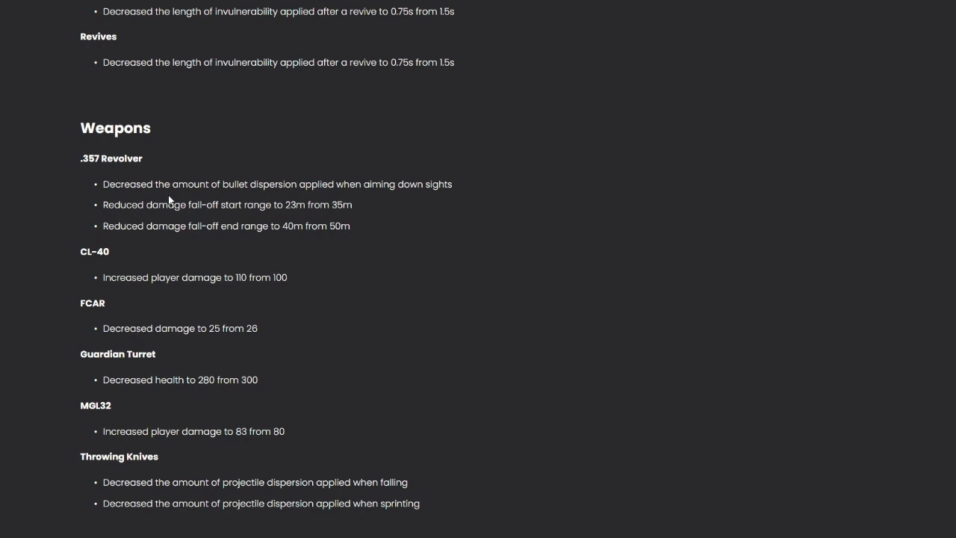
mouse_move(351, 202)
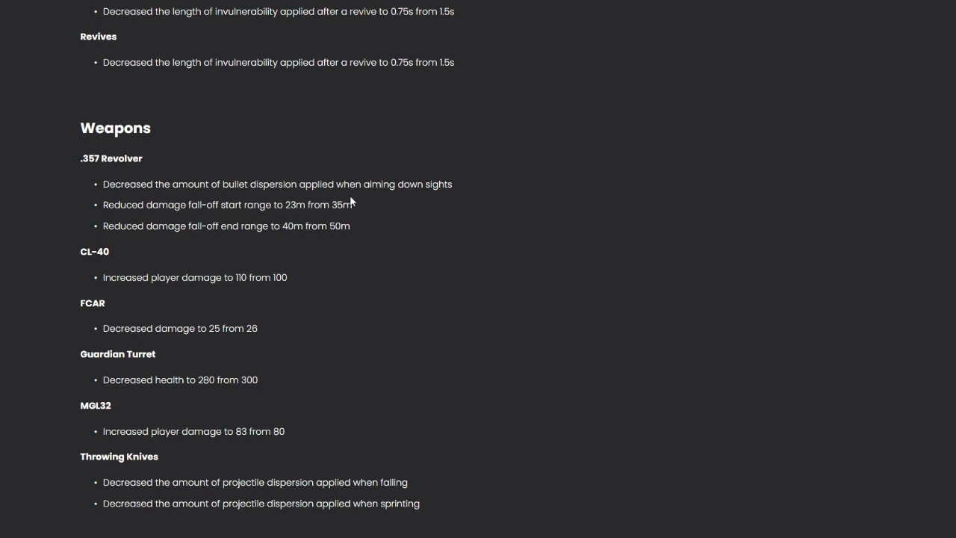
mouse_move(149, 181)
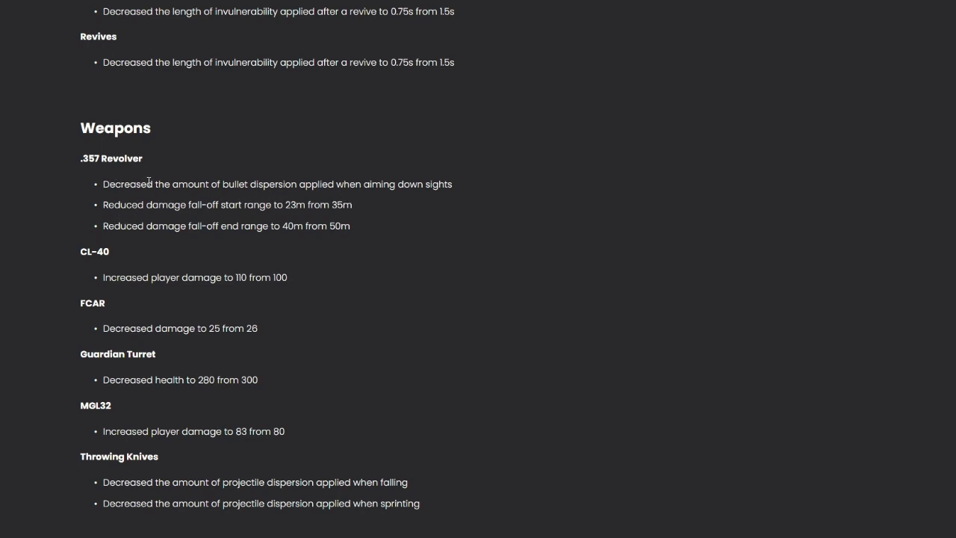
mouse_move(267, 161)
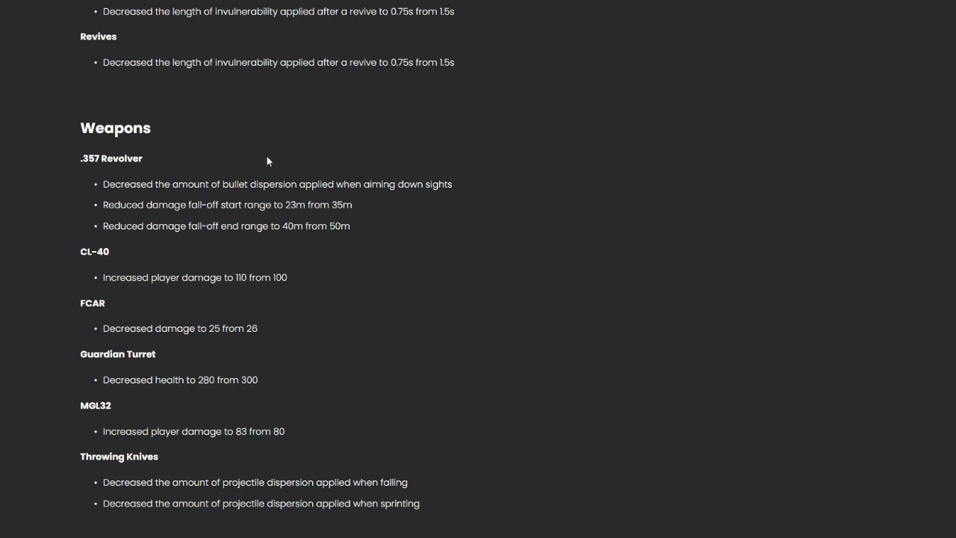
mouse_move(151, 225)
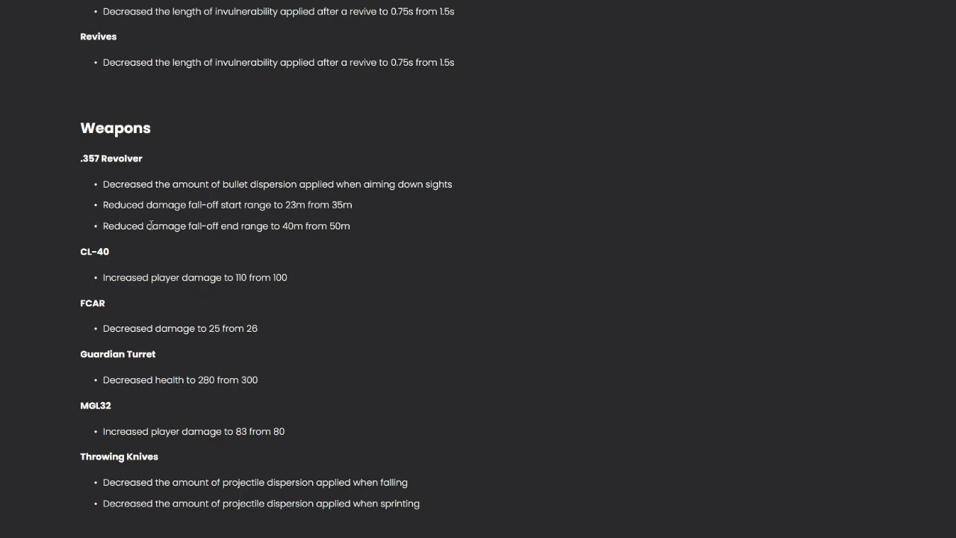
mouse_move(311, 230)
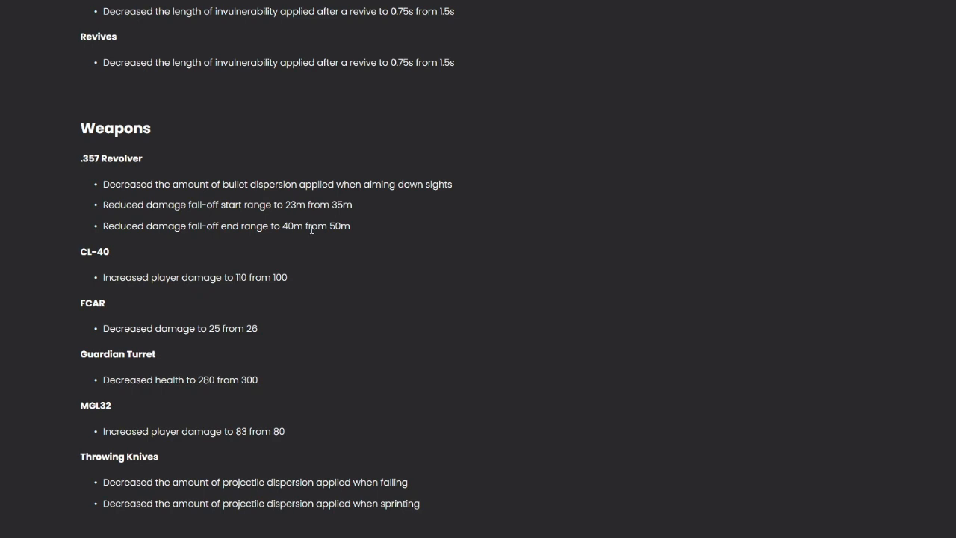
mouse_move(318, 199)
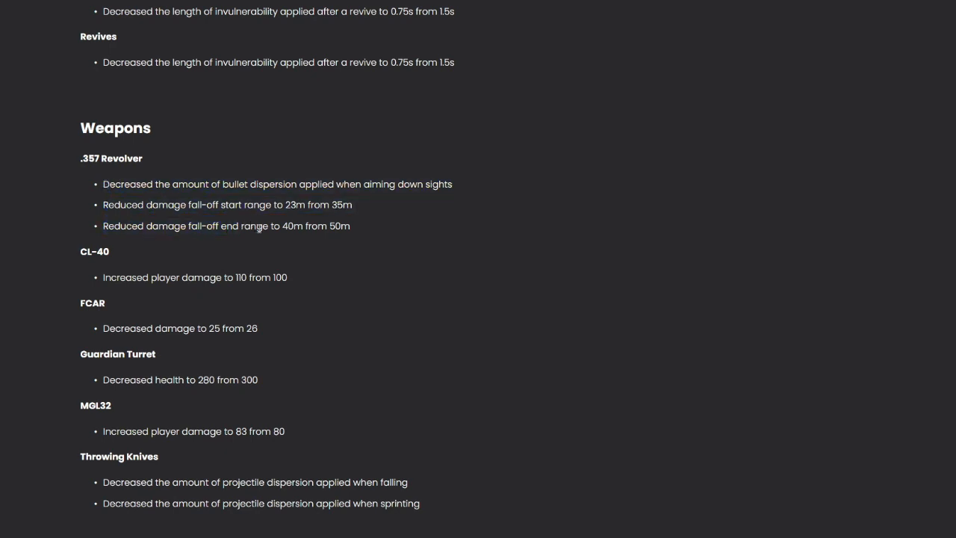
mouse_move(271, 195)
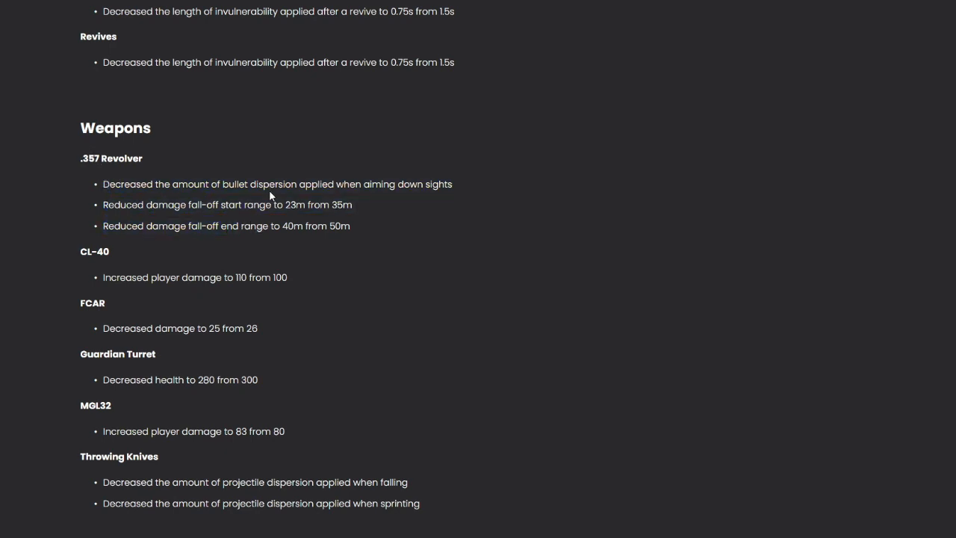
double_click(111, 101)
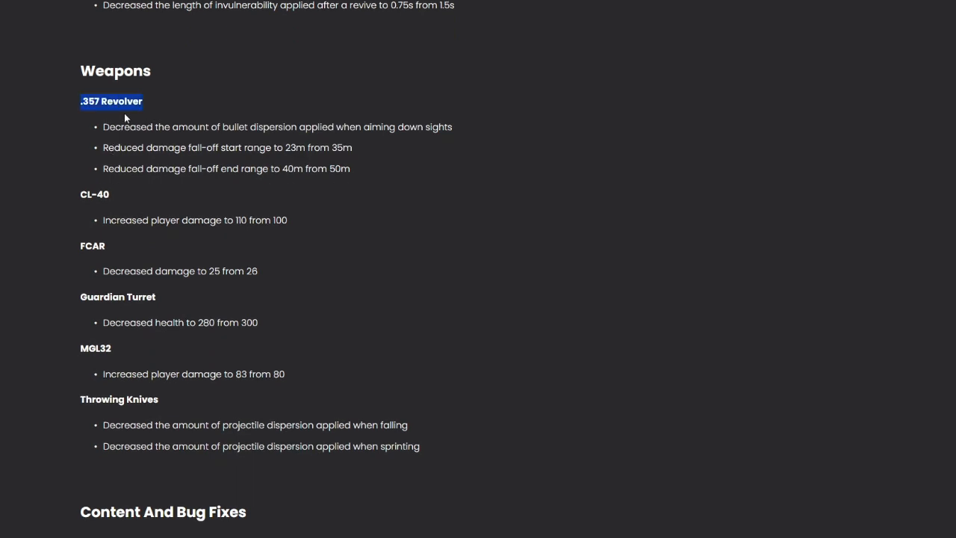
left_click(281, 119)
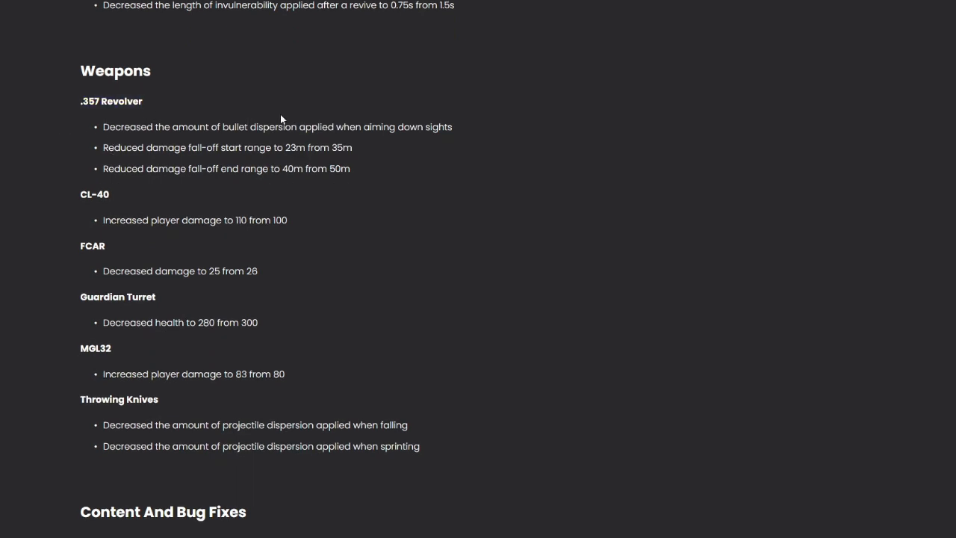
mouse_move(152, 145)
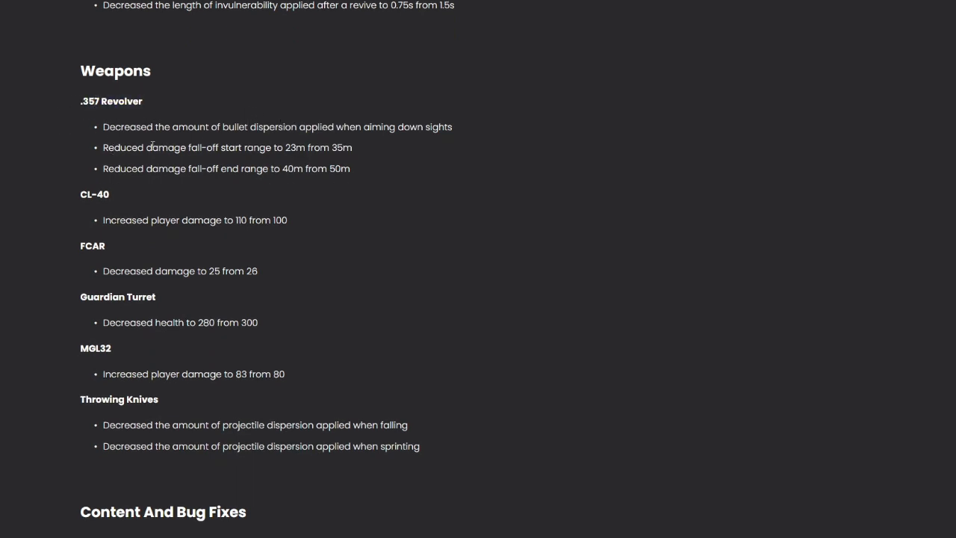
scroll("down", 3)
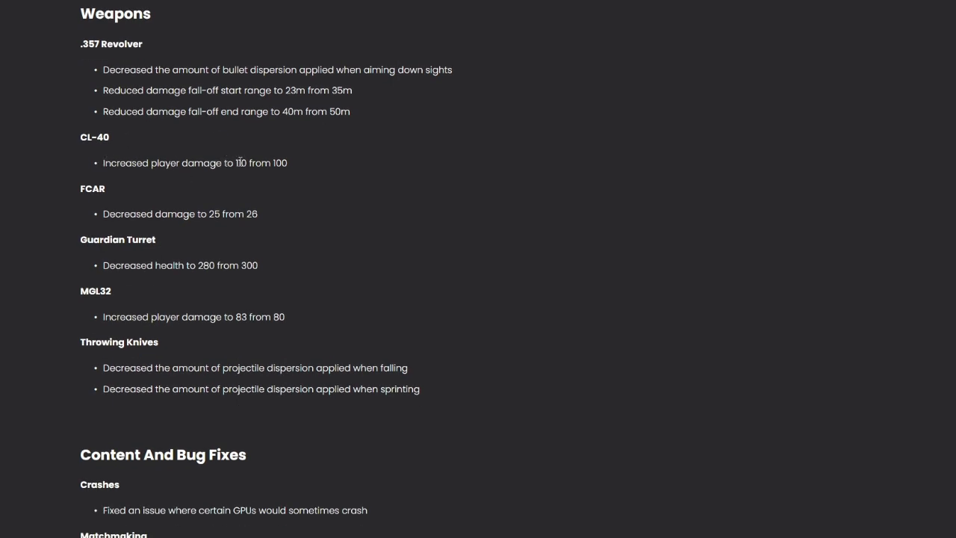
mouse_move(127, 193)
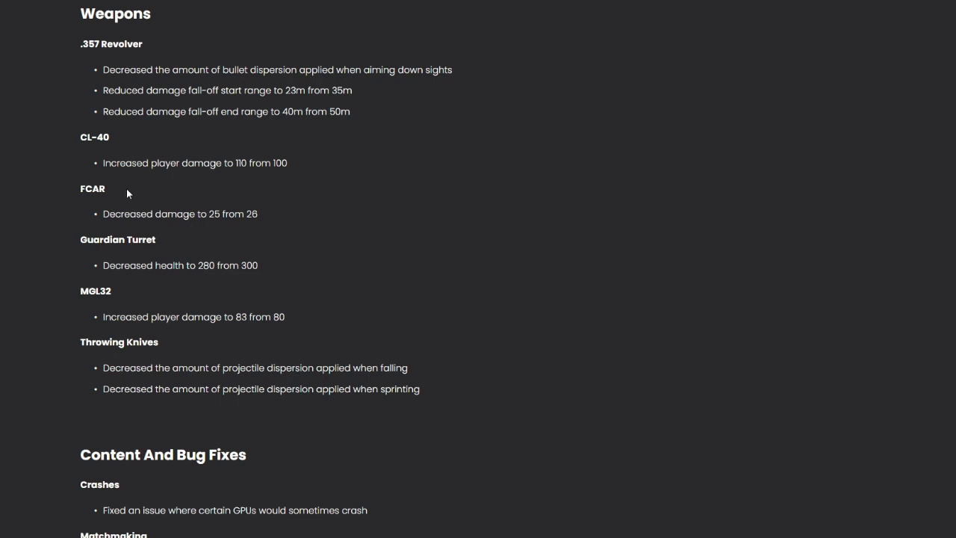
mouse_move(106, 236)
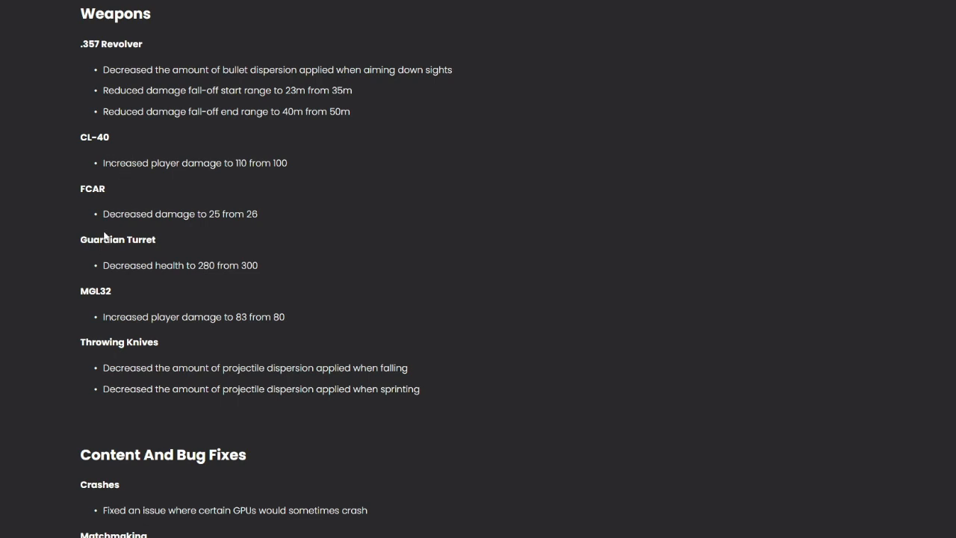
mouse_move(199, 227)
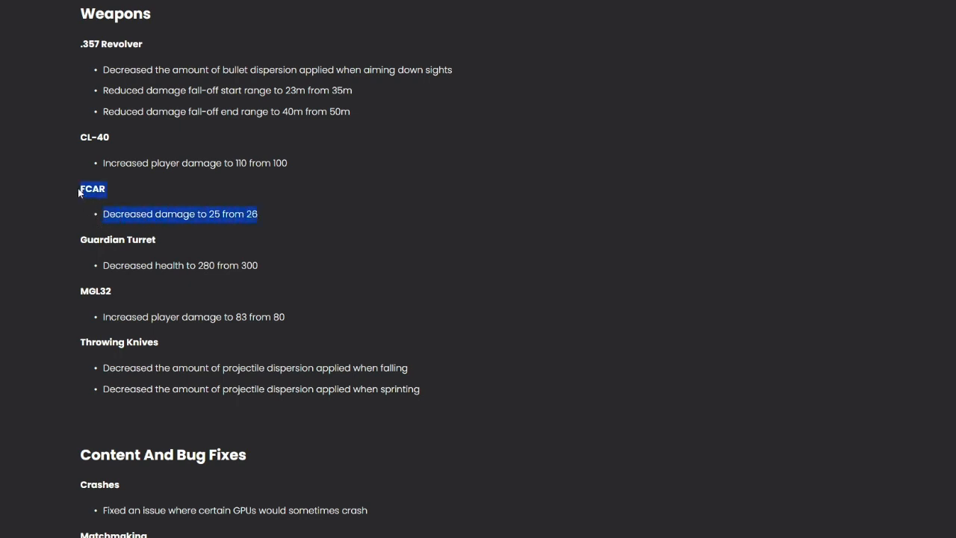
mouse_move(260, 209)
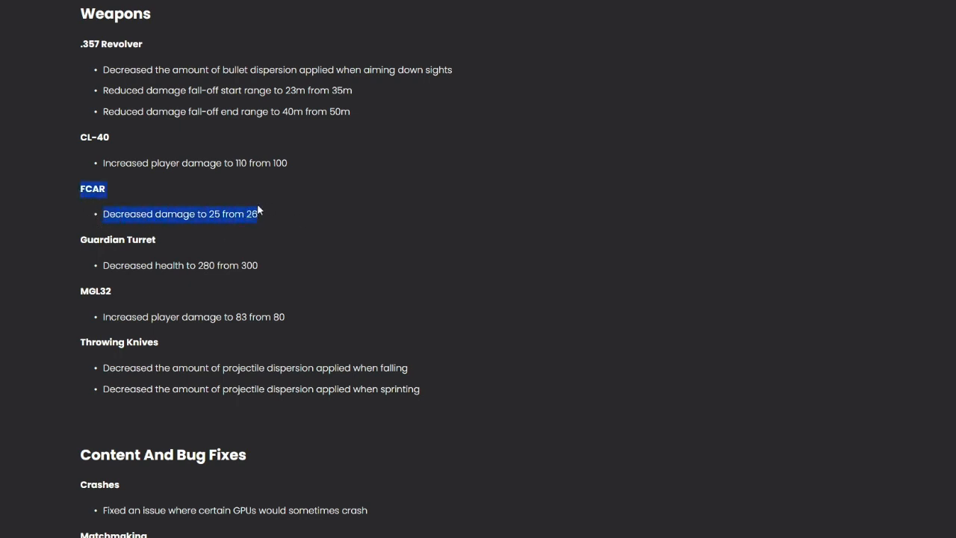
left_click(194, 214)
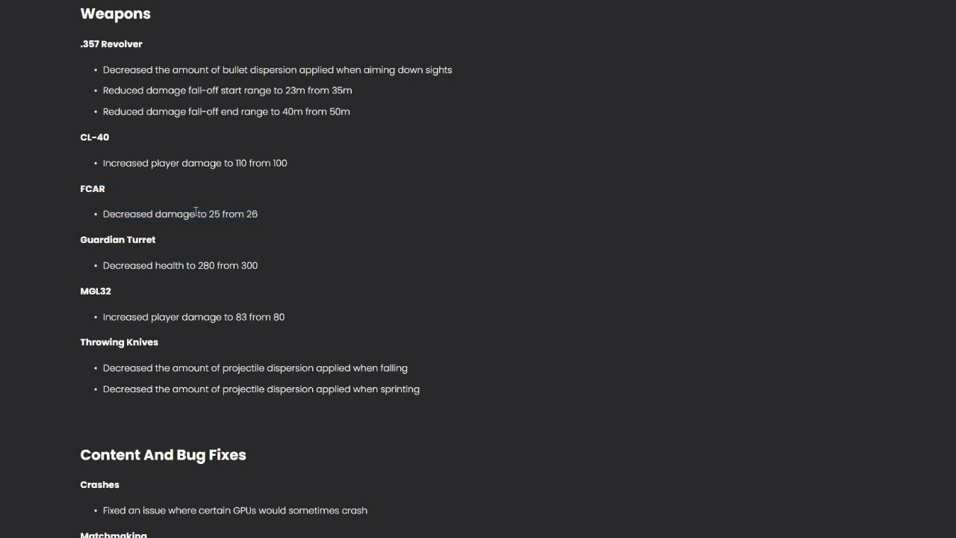
mouse_move(250, 216)
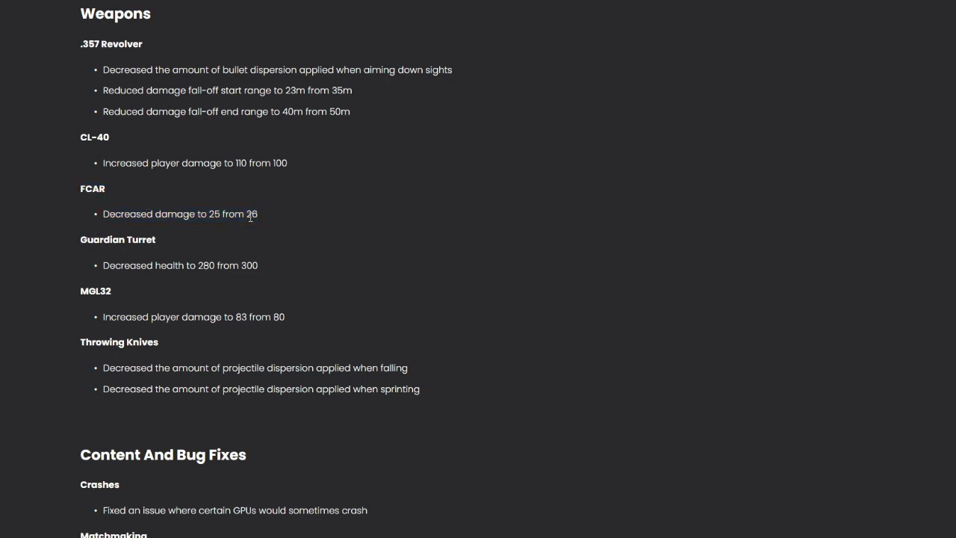
mouse_move(252, 215)
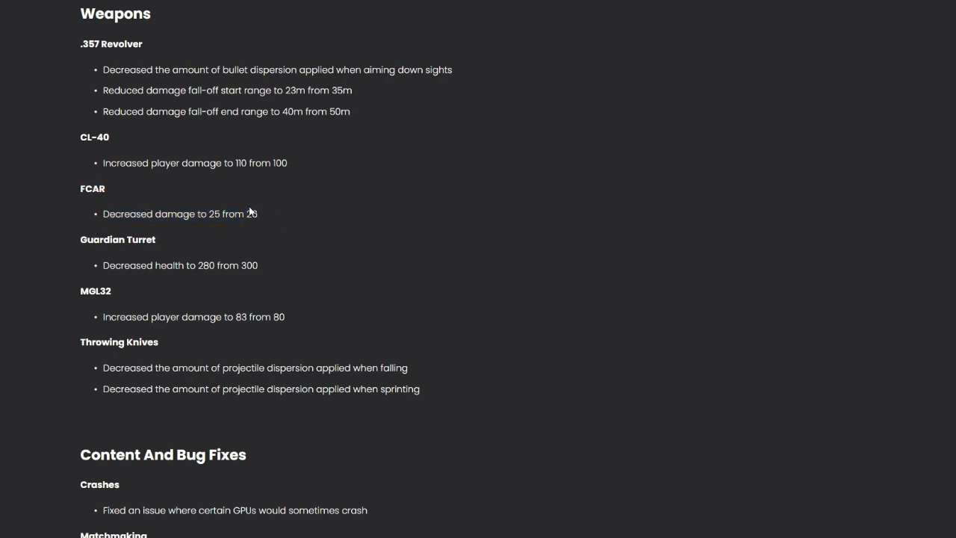
mouse_move(252, 214)
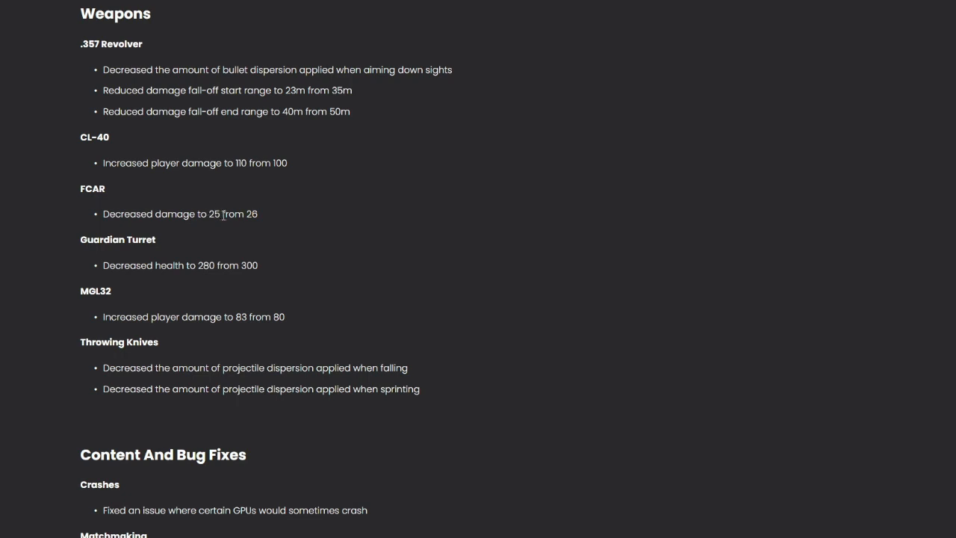
mouse_move(267, 220)
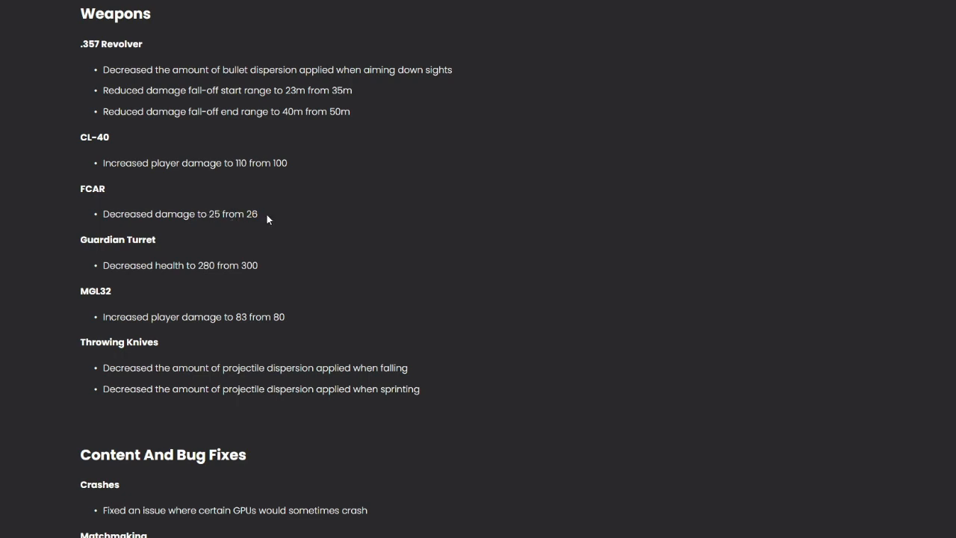
mouse_move(268, 213)
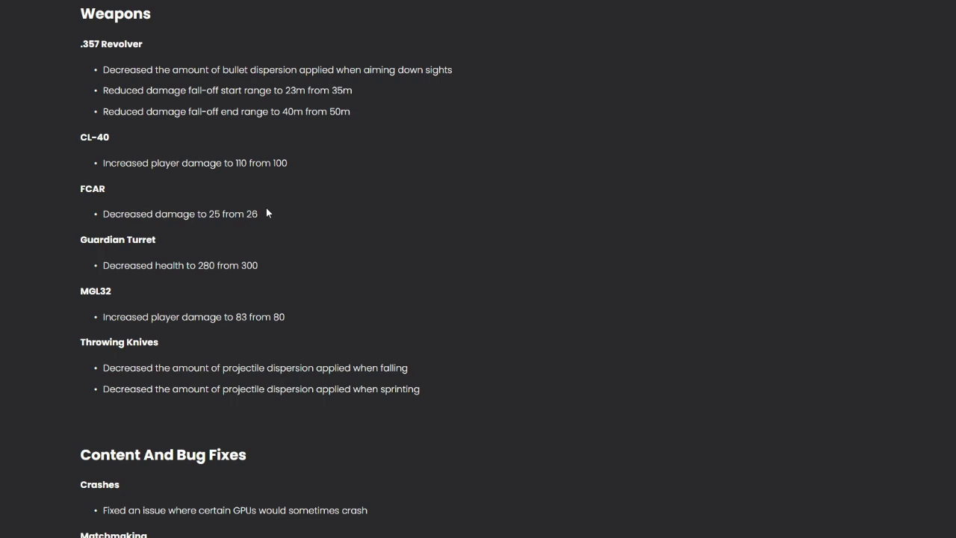
mouse_move(252, 231)
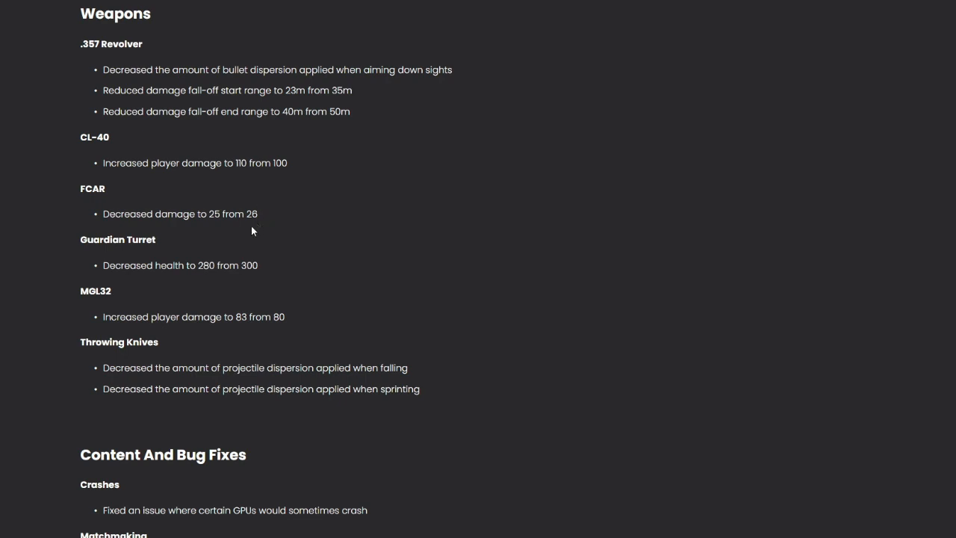
mouse_move(239, 214)
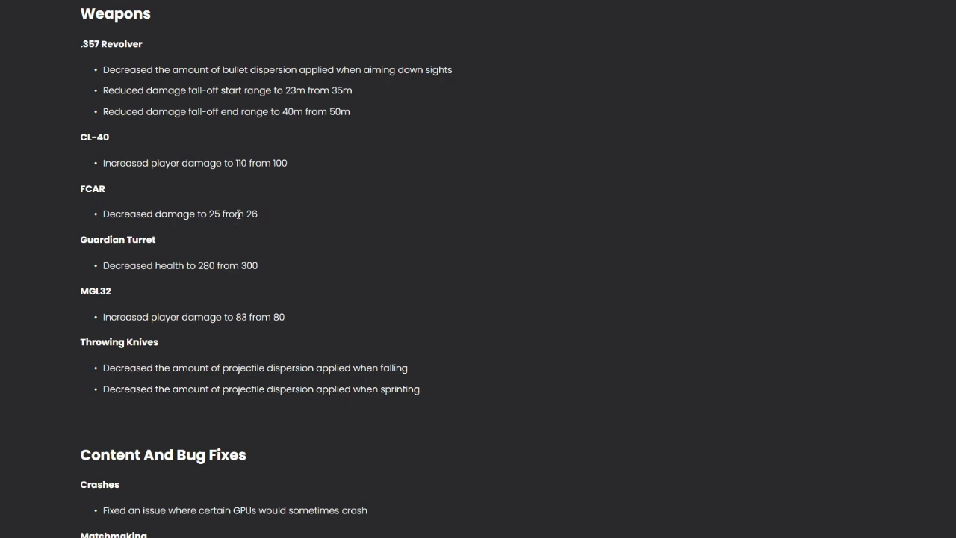
mouse_move(226, 233)
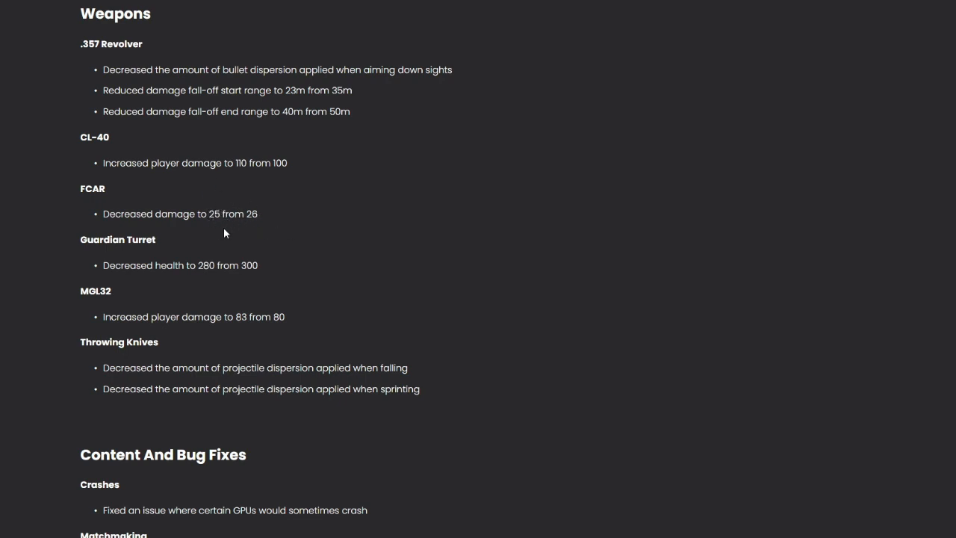
mouse_move(267, 218)
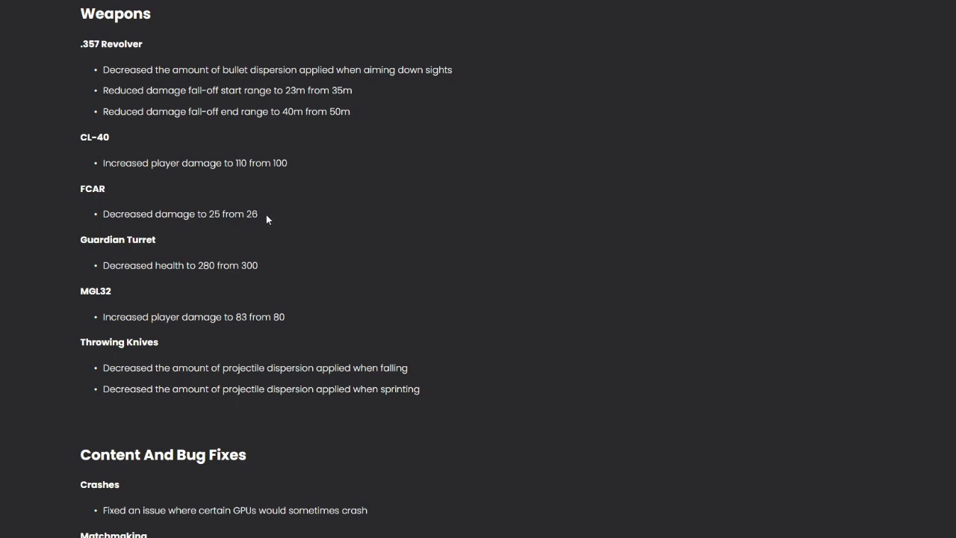
mouse_move(208, 220)
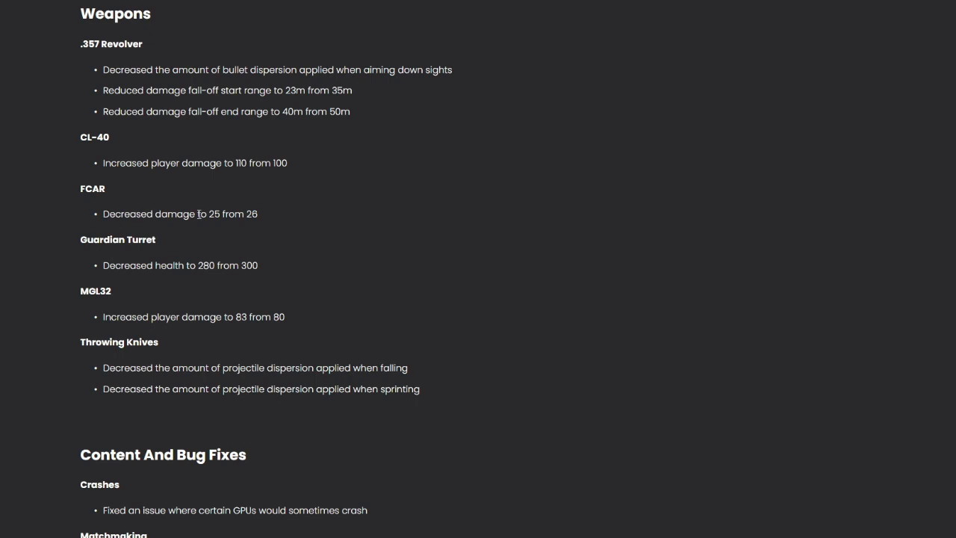
mouse_move(59, 264)
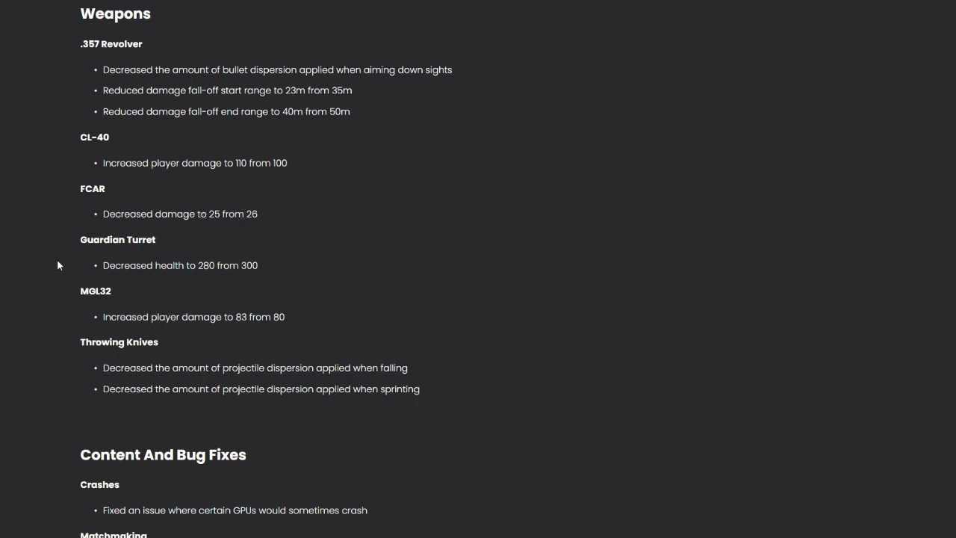
mouse_move(101, 269)
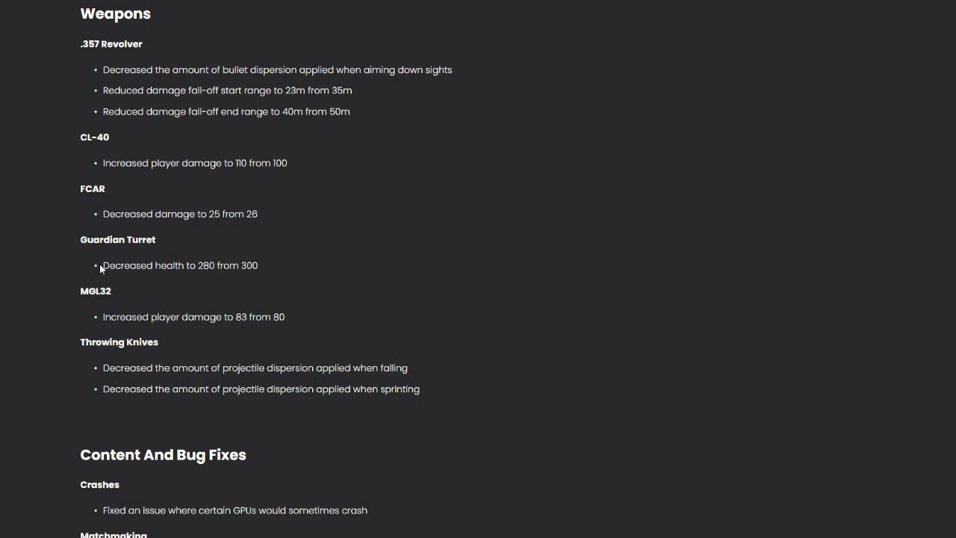
mouse_move(218, 263)
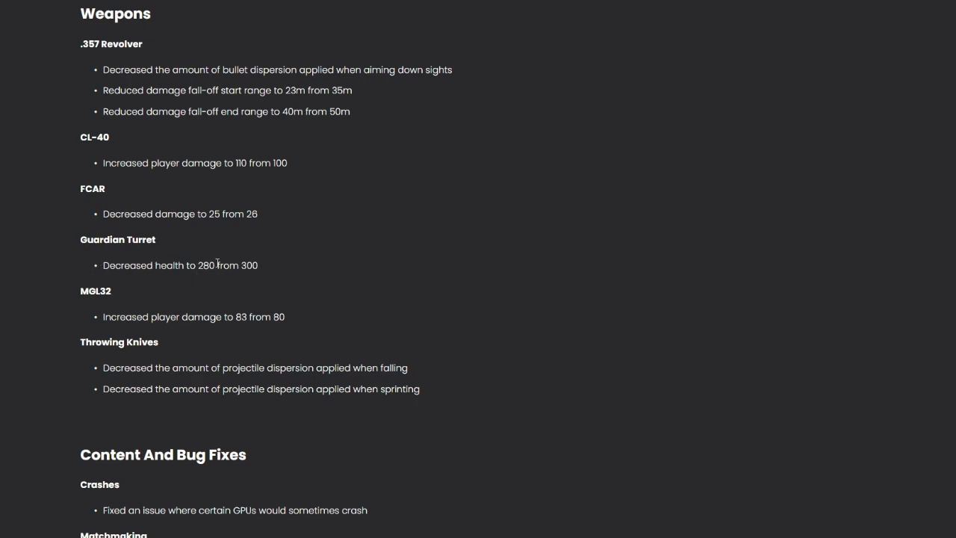
mouse_move(98, 271)
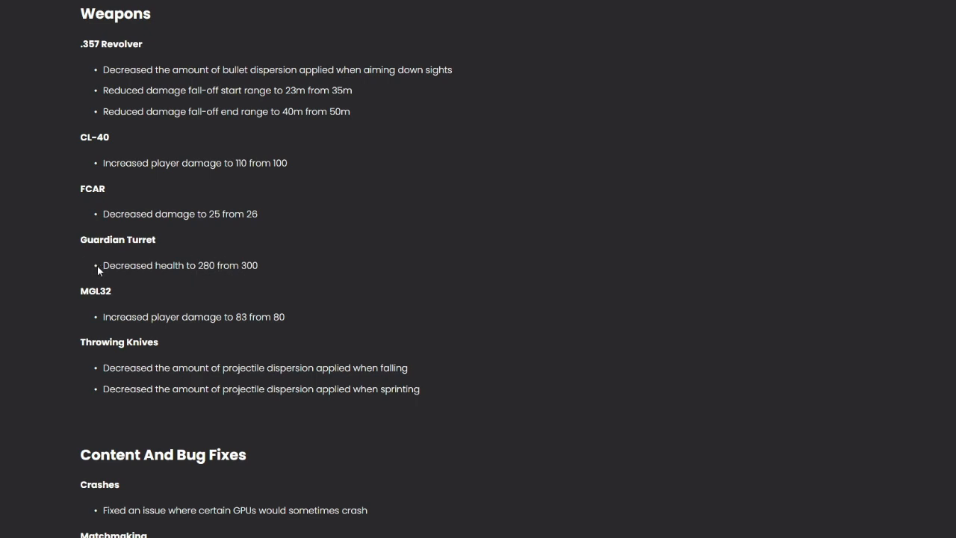
mouse_move(225, 212)
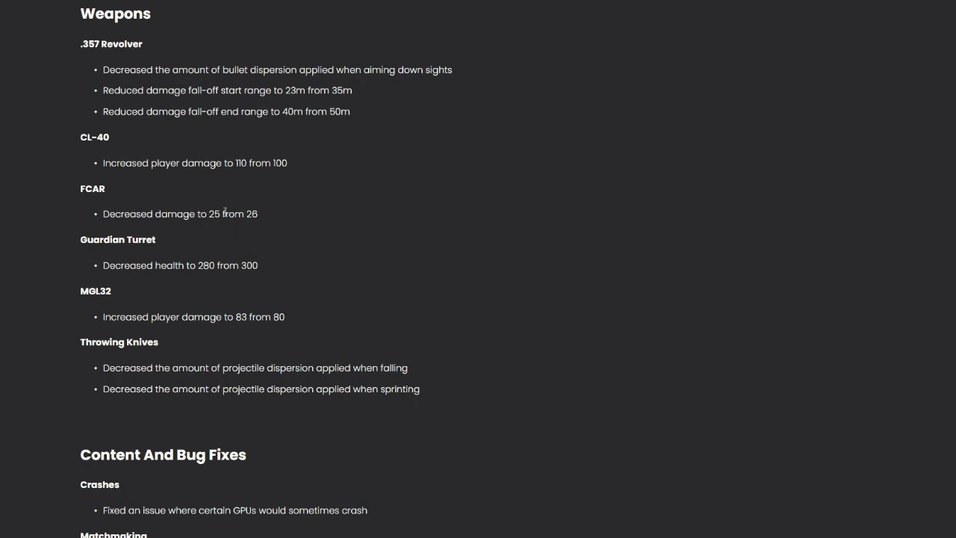
mouse_move(91, 219)
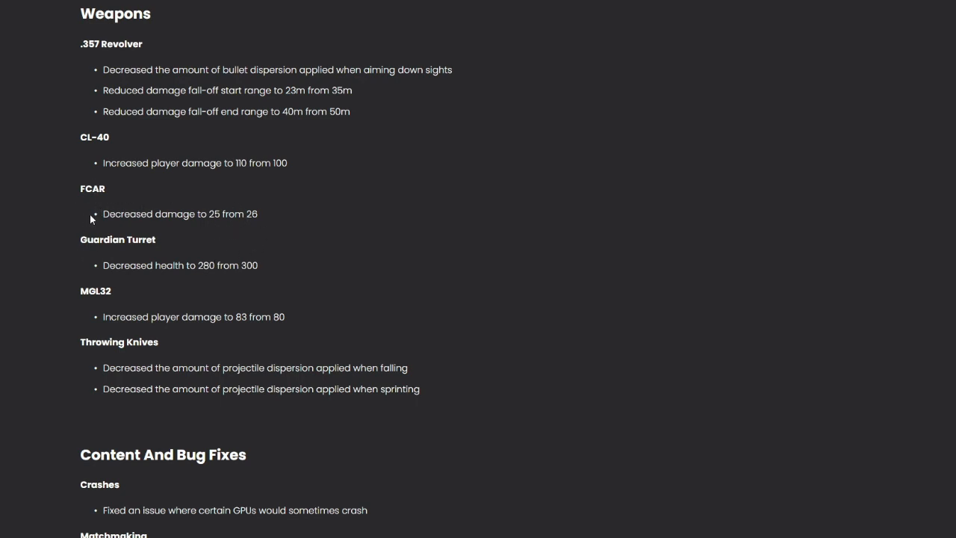
mouse_move(230, 213)
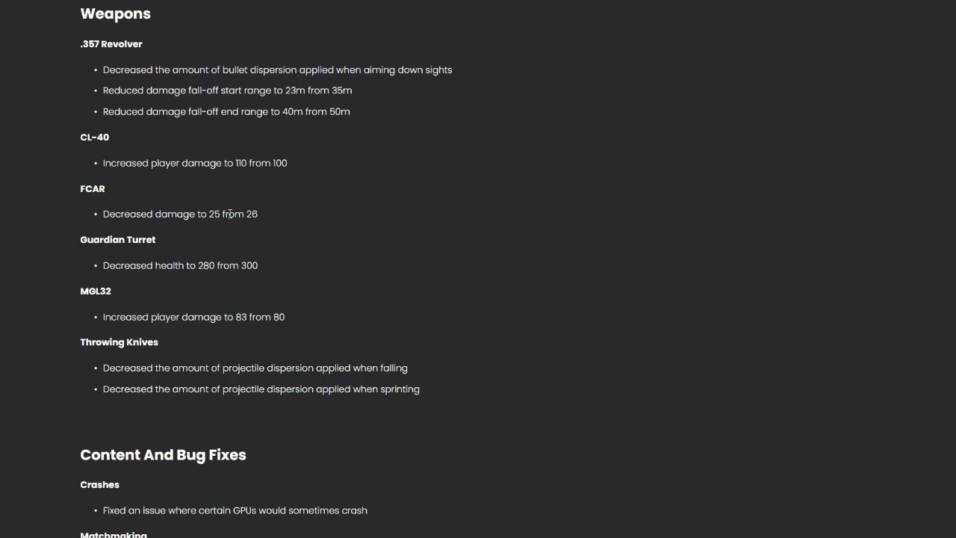
mouse_move(267, 273)
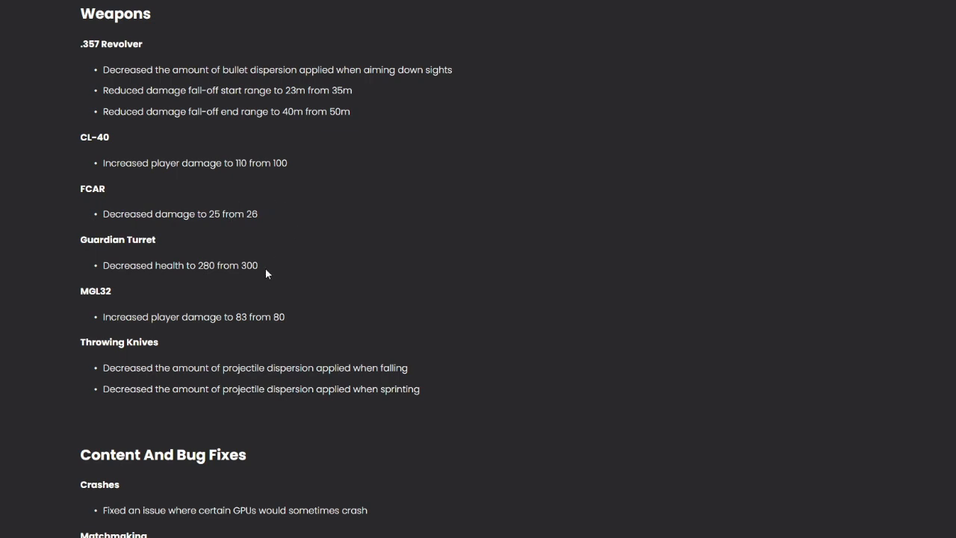
mouse_move(283, 257)
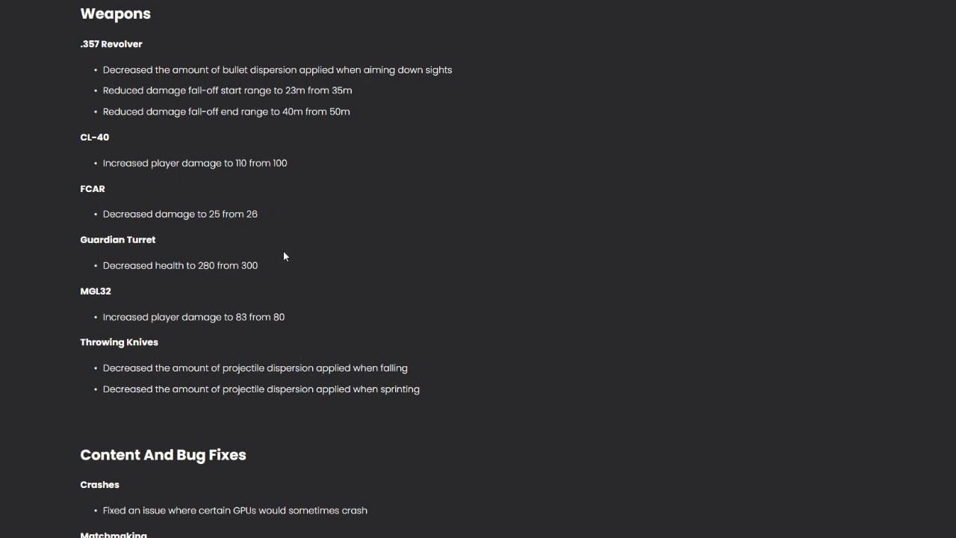
mouse_move(250, 252)
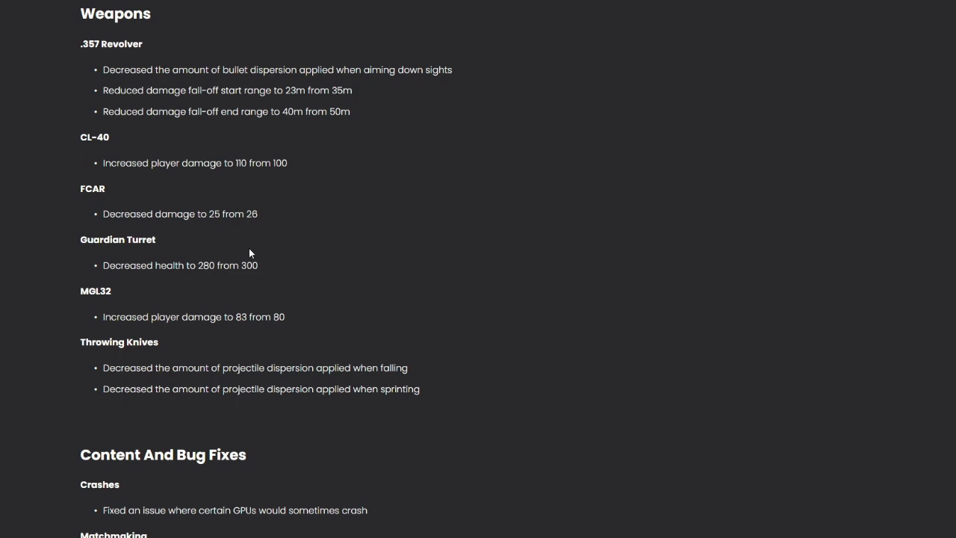
mouse_move(229, 255)
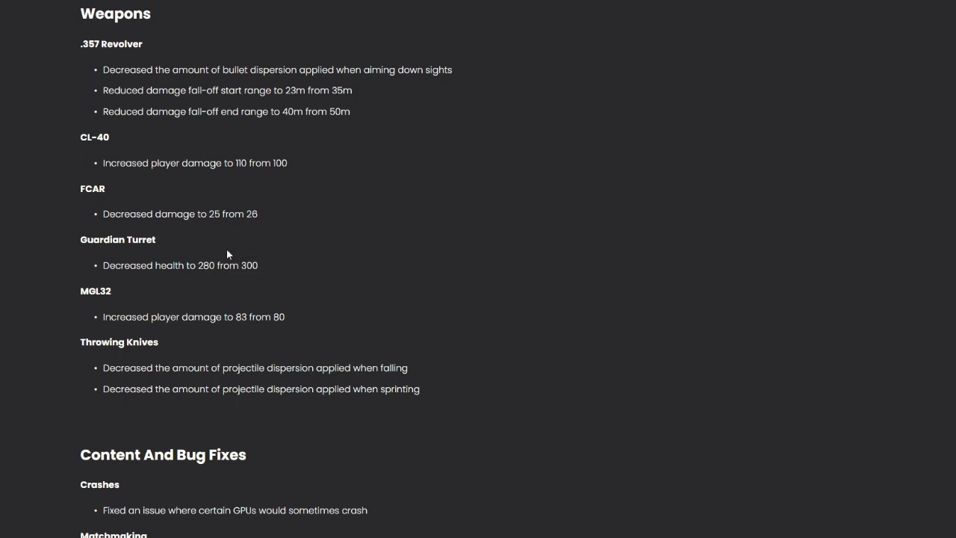
mouse_move(229, 303)
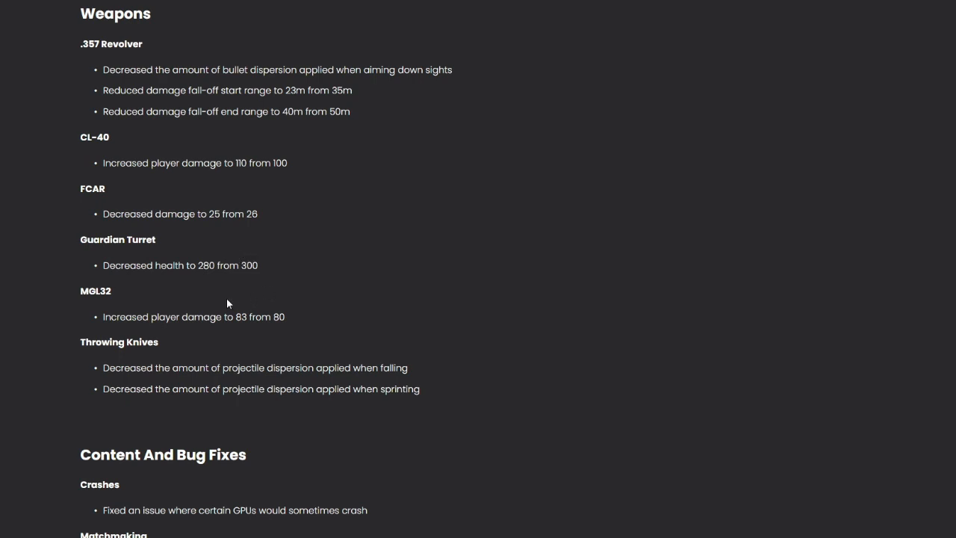
mouse_move(221, 286)
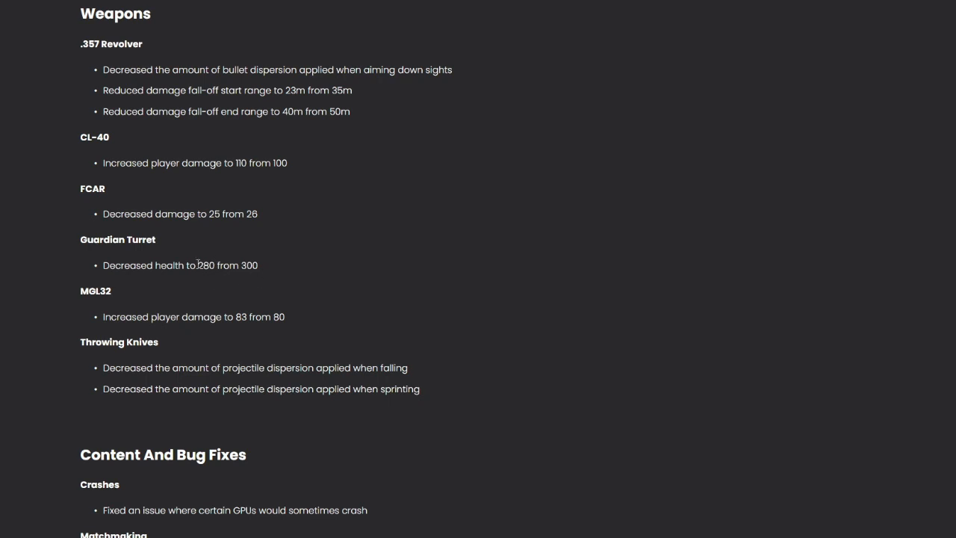
mouse_move(133, 293)
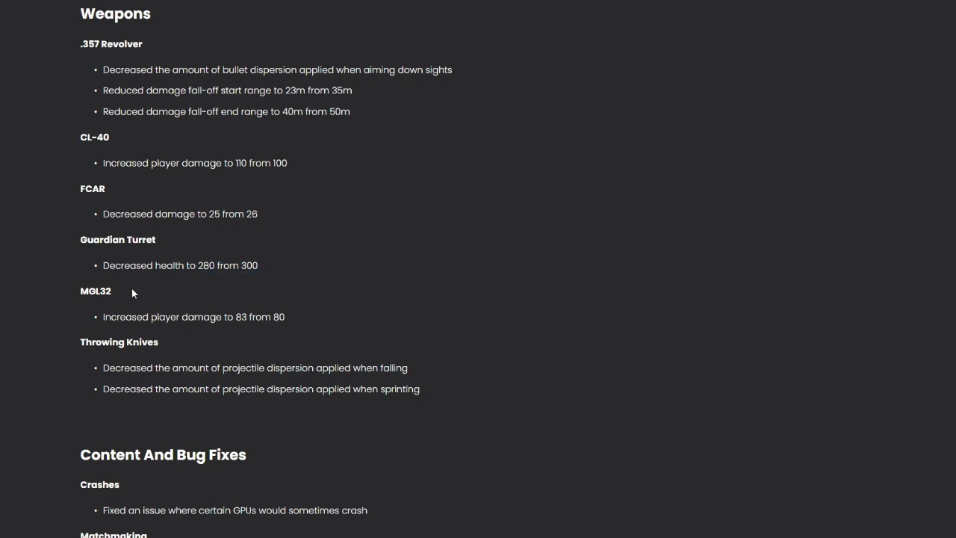
mouse_move(203, 237)
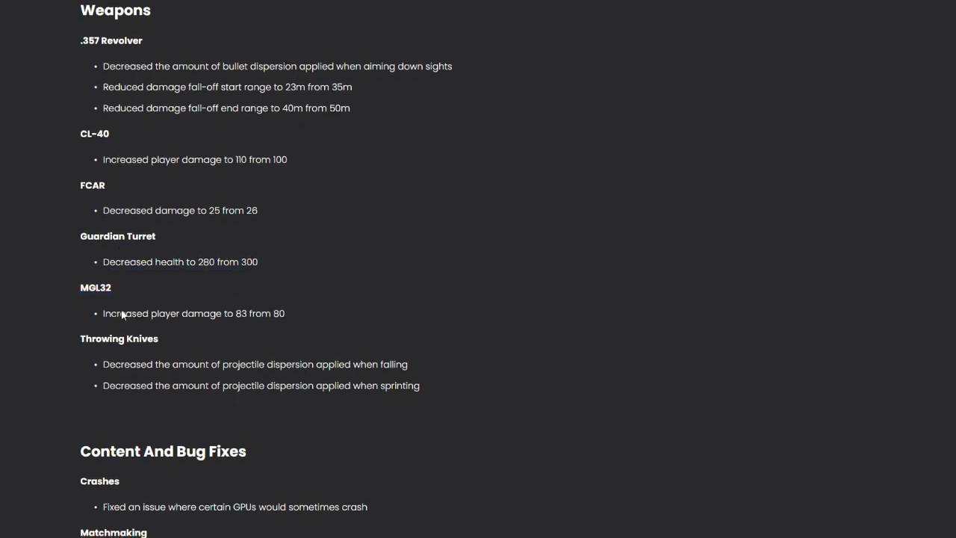
Scroll to the Matchmaking fixes for Tournament and Ranked Tournament skill-rating matches
scroll("down", 3)
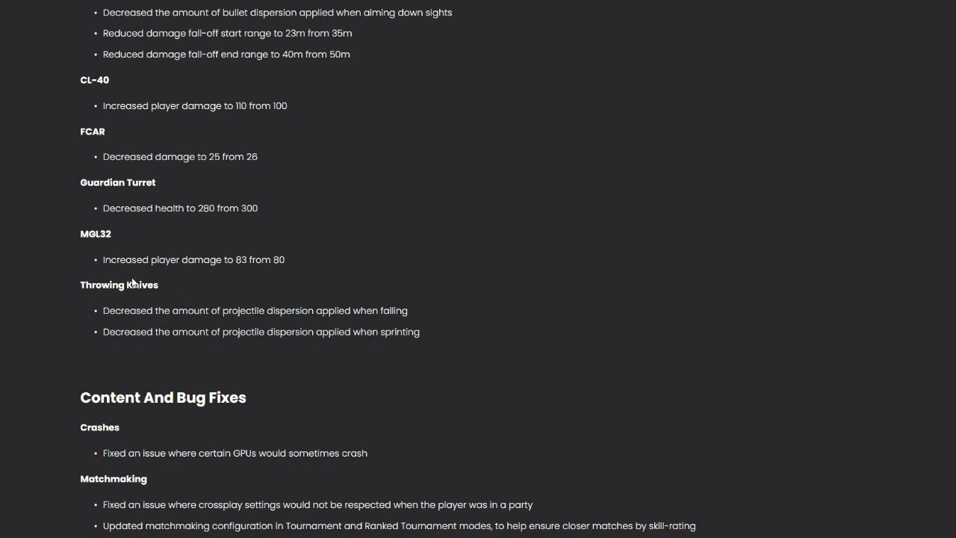
mouse_move(244, 280)
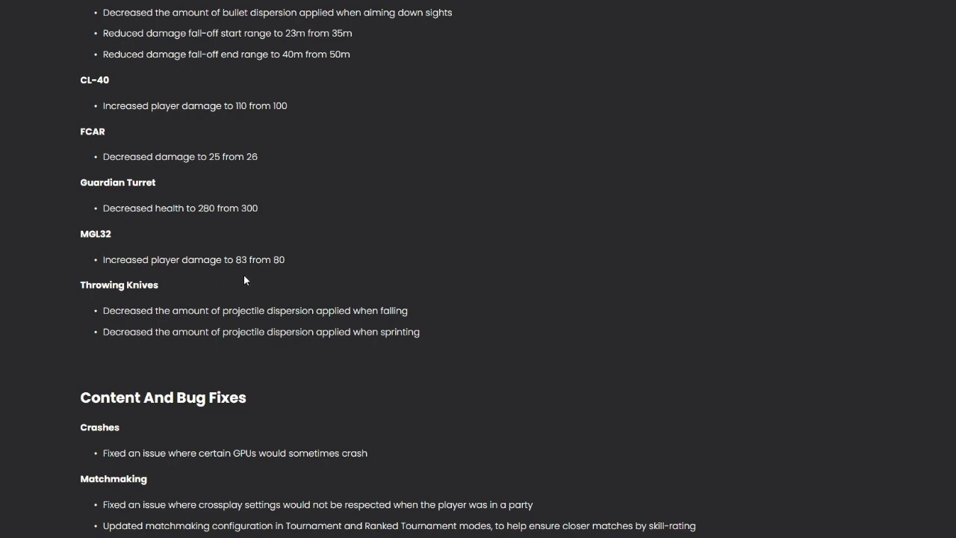
scroll("down", 3)
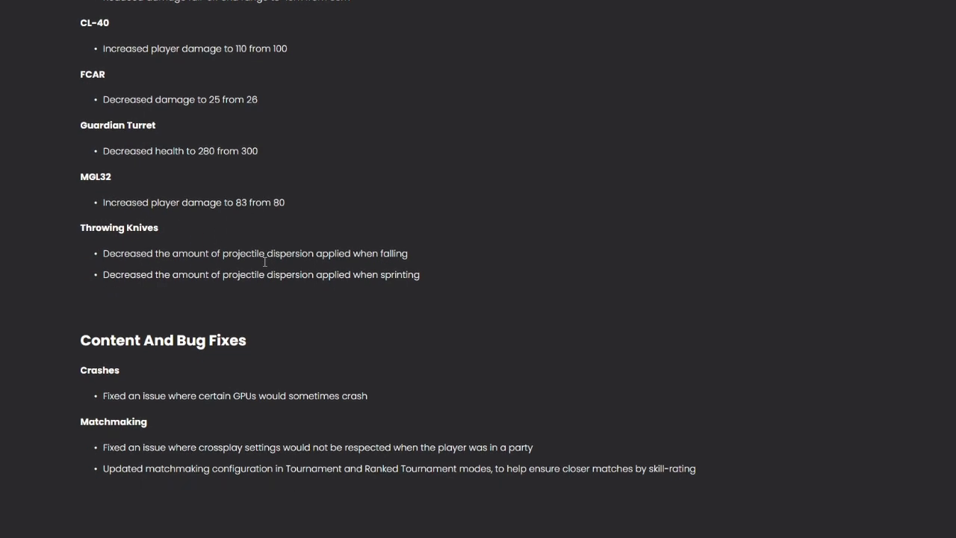
mouse_move(80, 243)
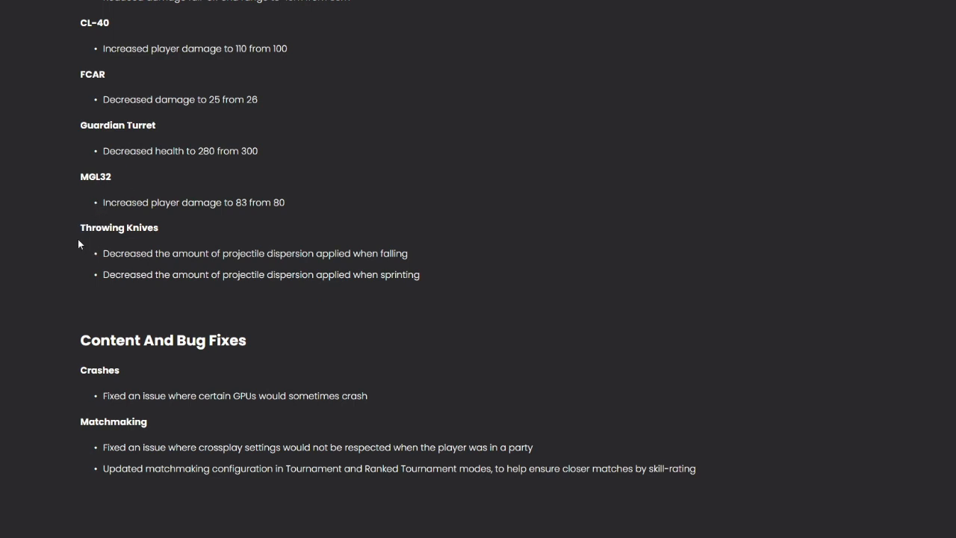
mouse_move(191, 255)
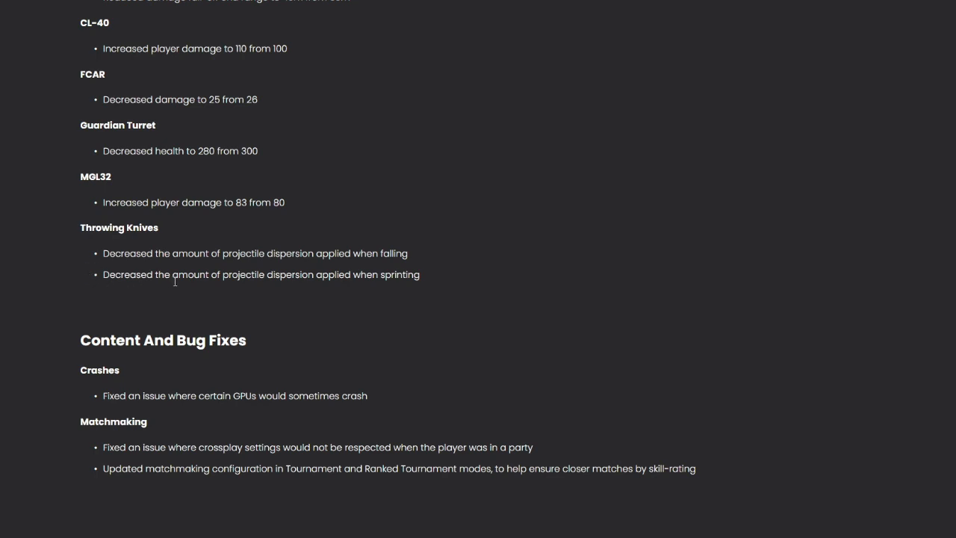
mouse_move(177, 314)
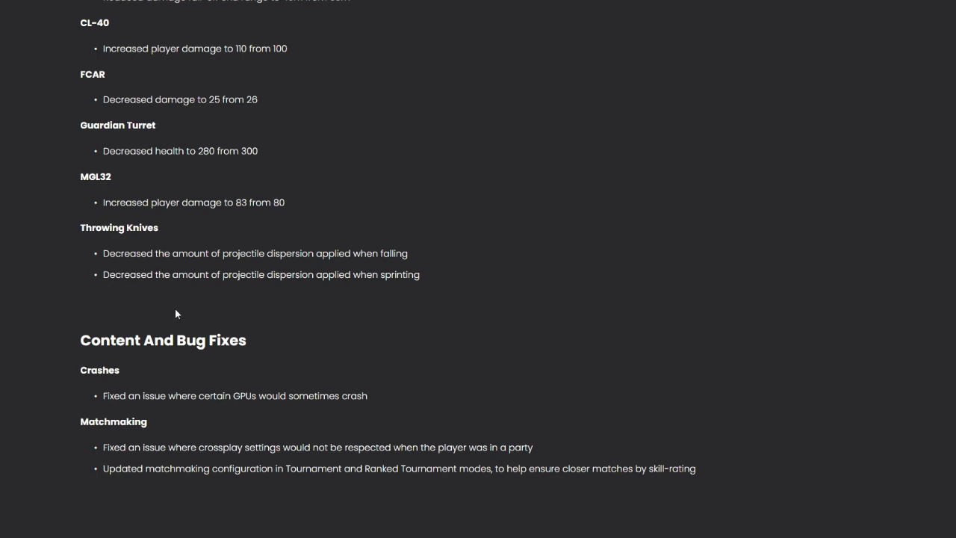
mouse_move(325, 269)
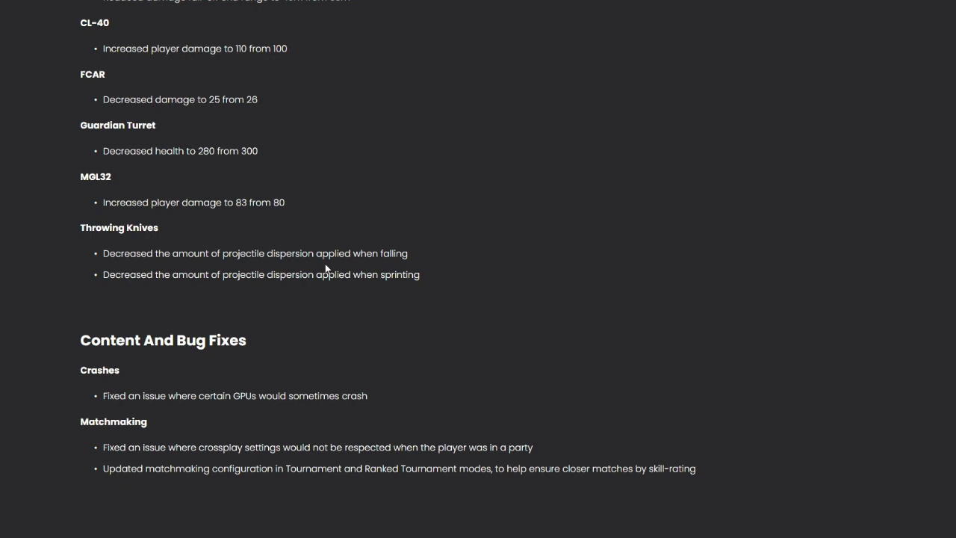
mouse_move(312, 271)
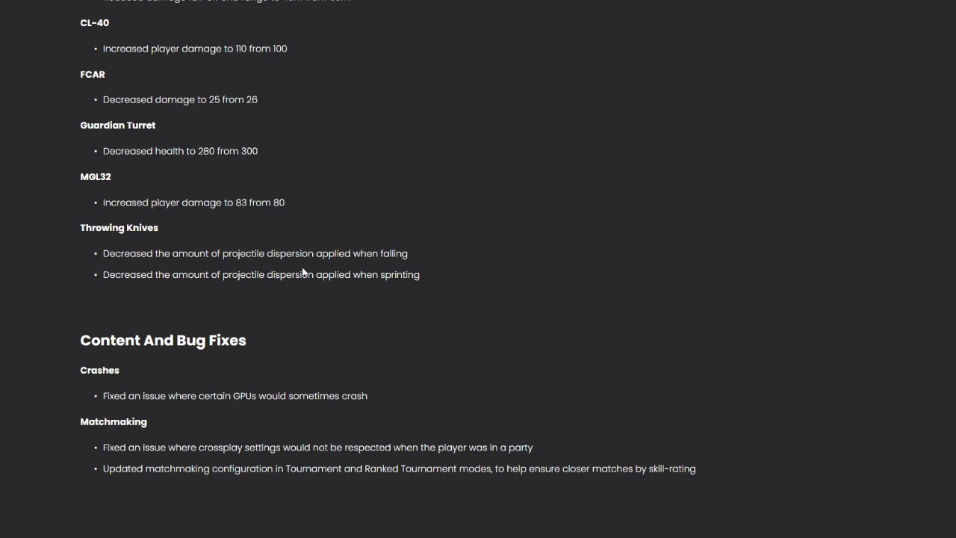
scroll("down", 3)
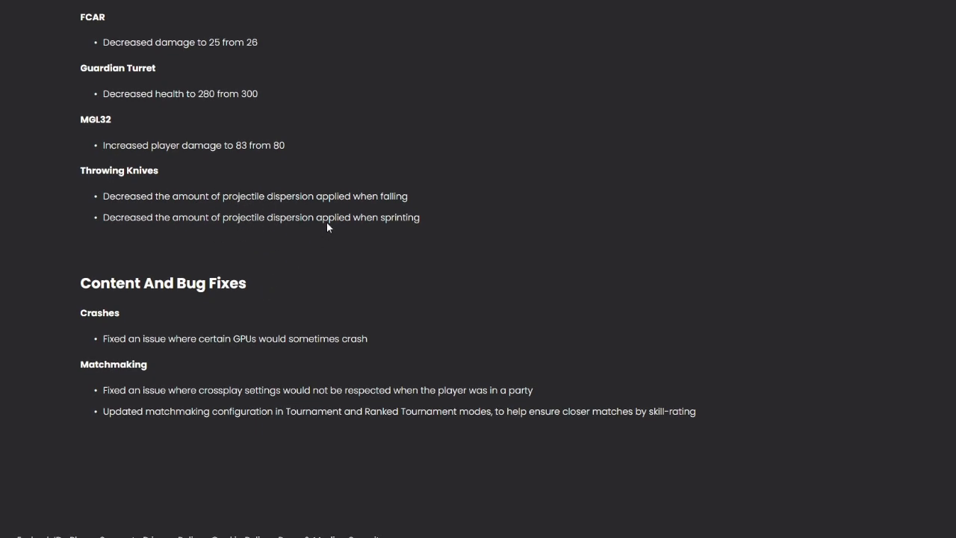
mouse_move(396, 222)
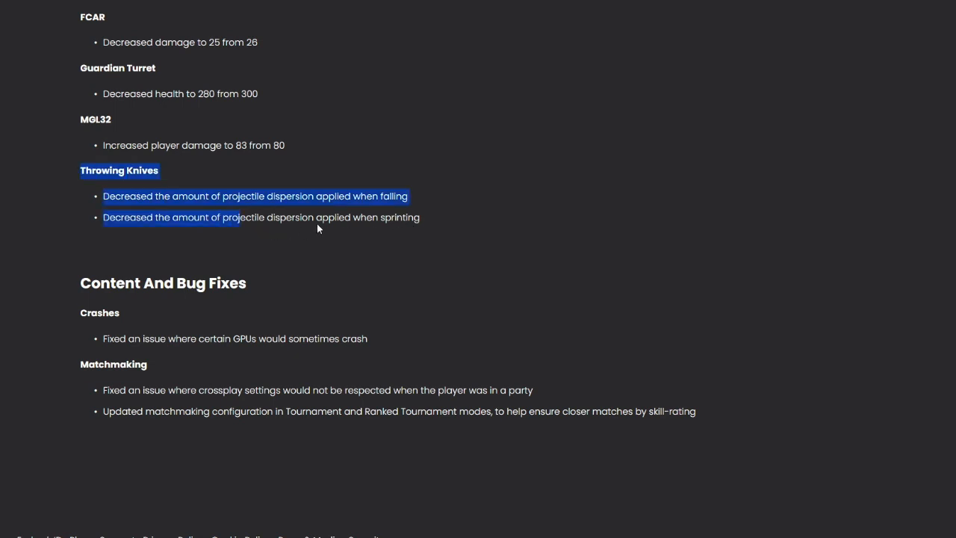
left_click(192, 190)
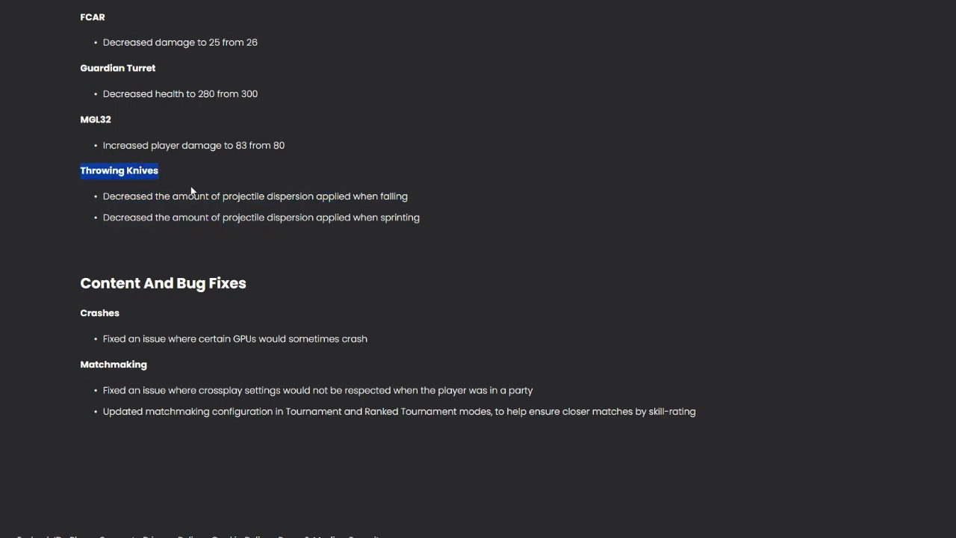
mouse_move(181, 181)
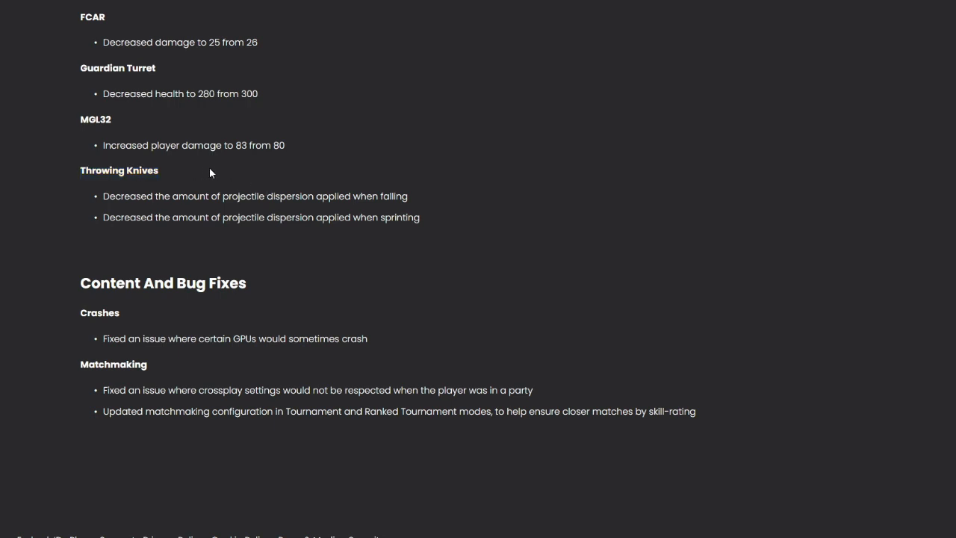
Scroll past Content And Bug Fixes to the footer links and copyright text
scroll("down", 3)
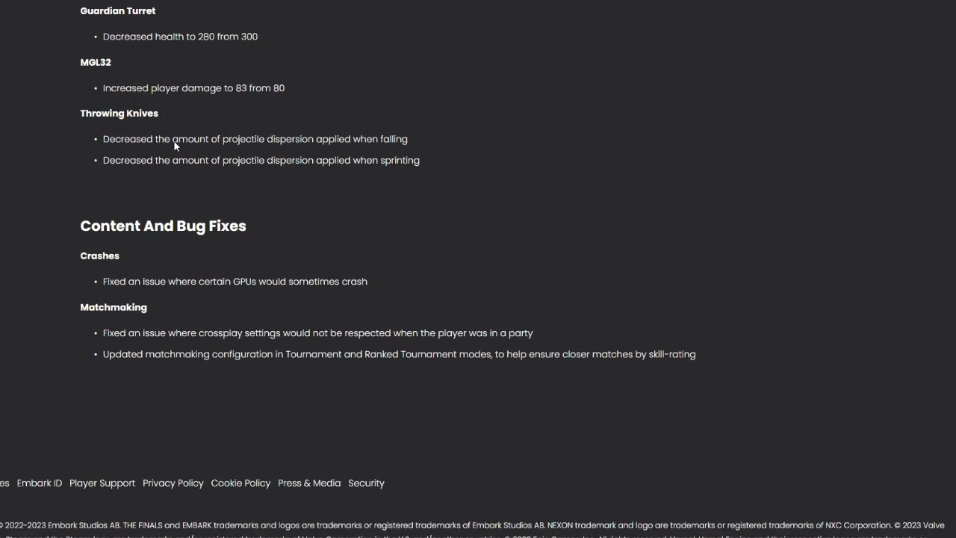
mouse_move(78, 193)
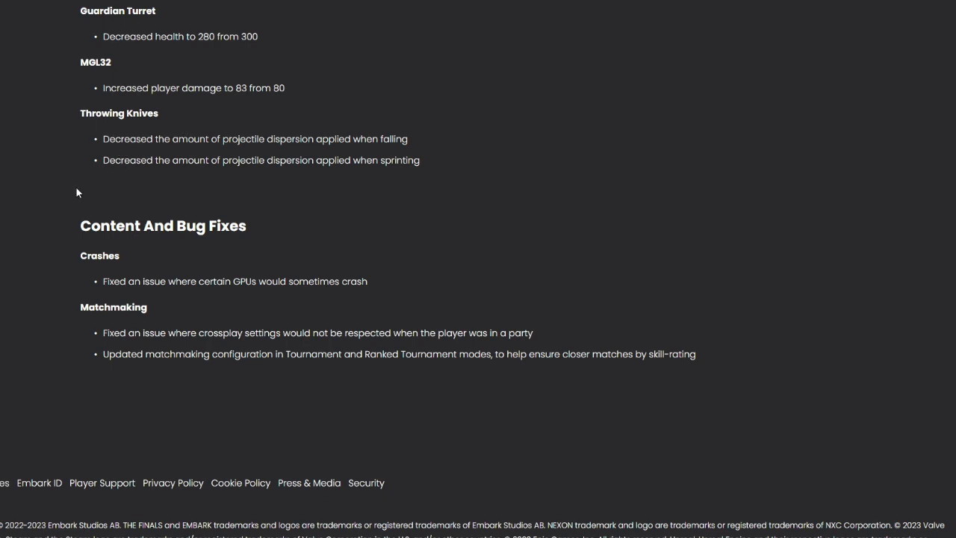
mouse_move(99, 304)
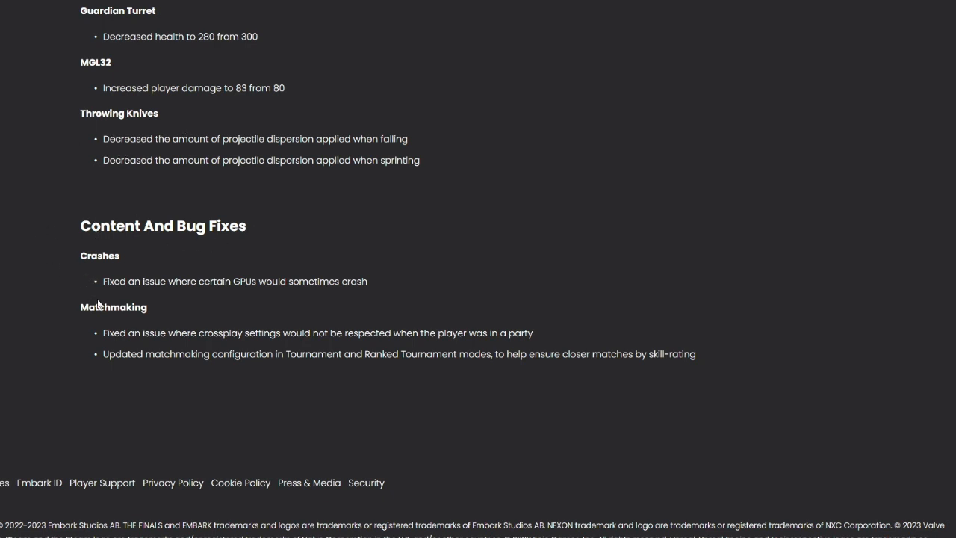
mouse_move(239, 298)
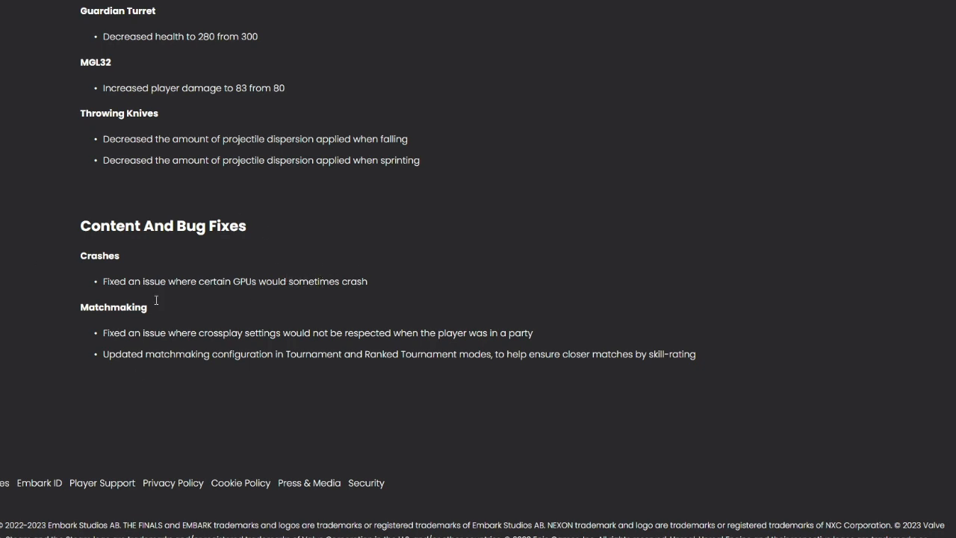
mouse_move(252, 325)
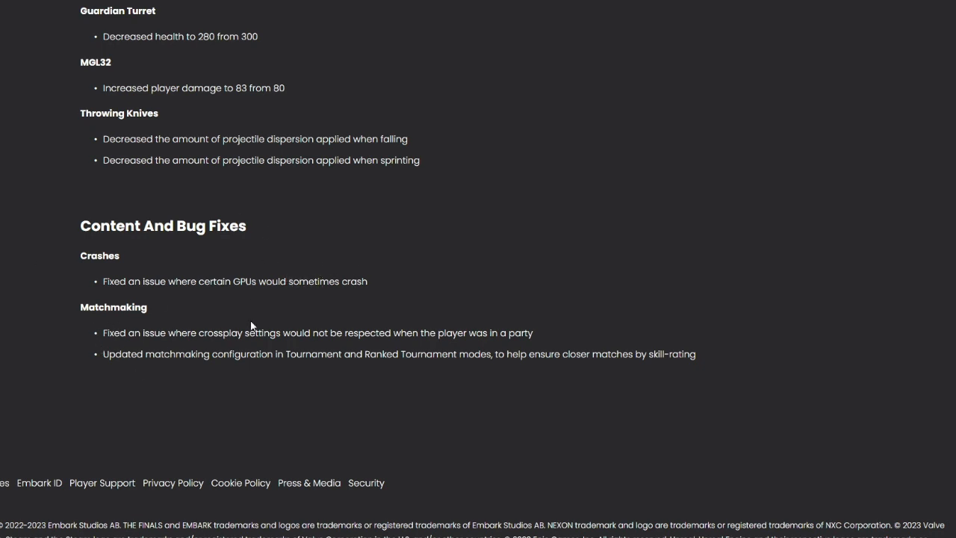
mouse_move(427, 338)
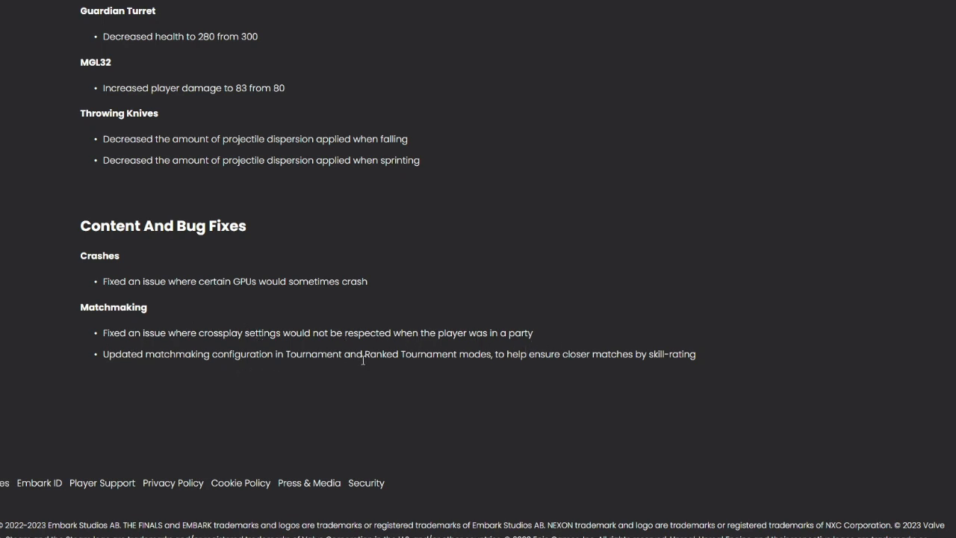
mouse_move(534, 368)
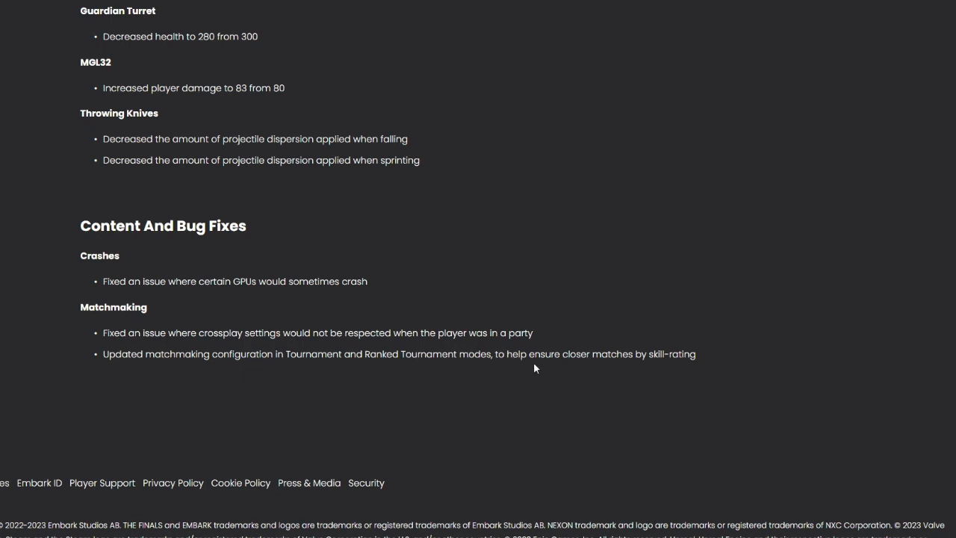
mouse_move(701, 360)
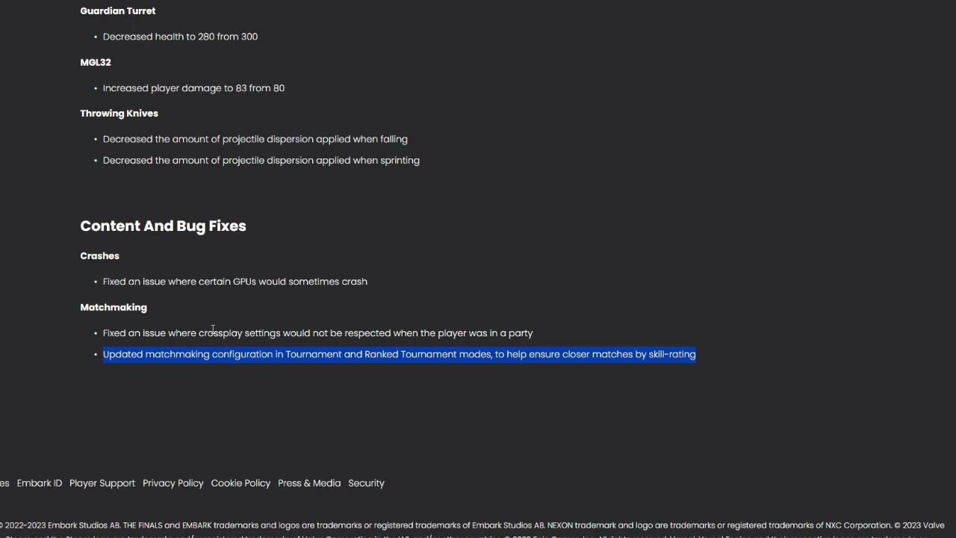
Scroll back up to the Game Updates heading and Update 1.5.5 trailer
scroll("up", 3)
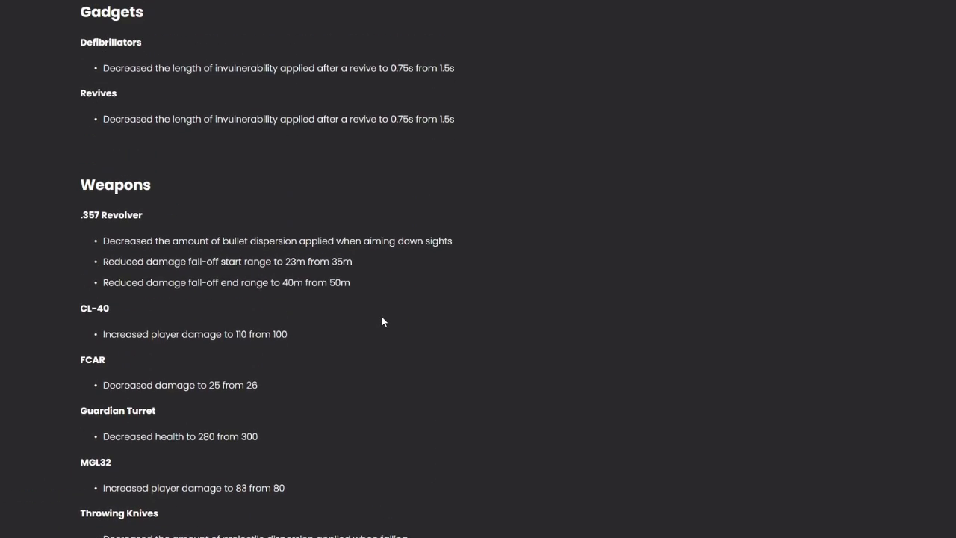
scroll("up", 3)
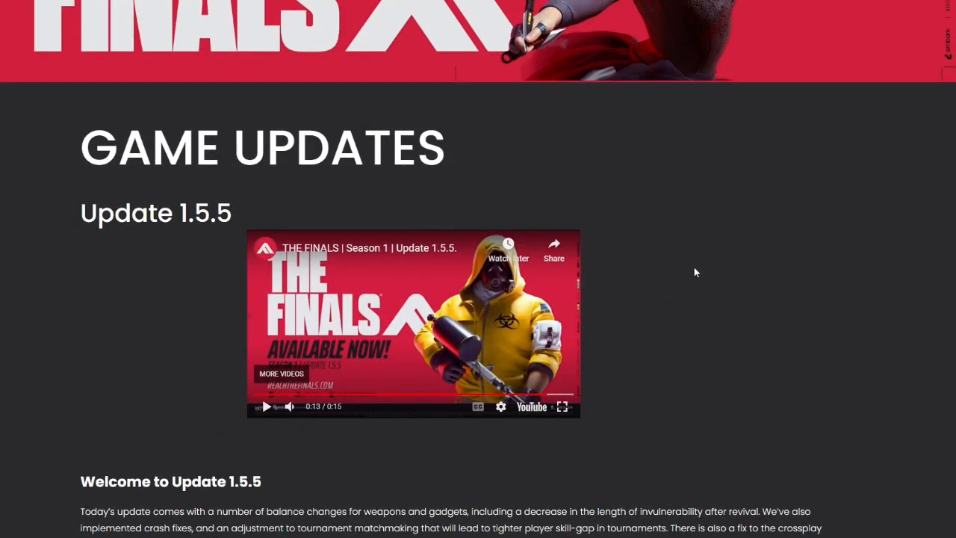
mouse_move(721, 269)
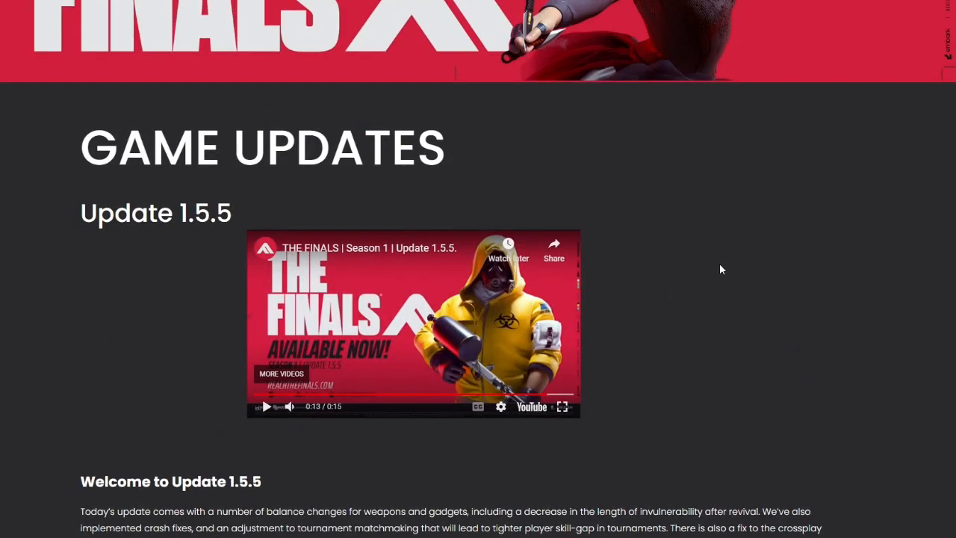